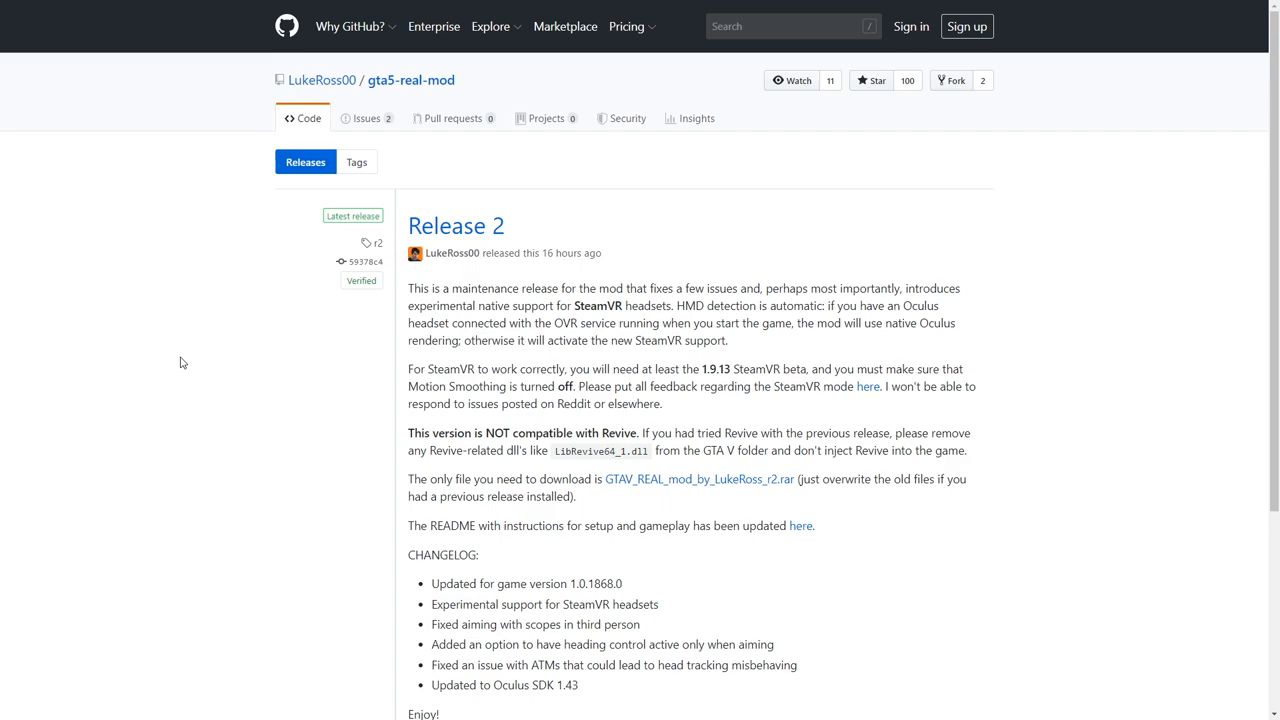
{"action": "mouse_move", "coordinate": [317, 80]}
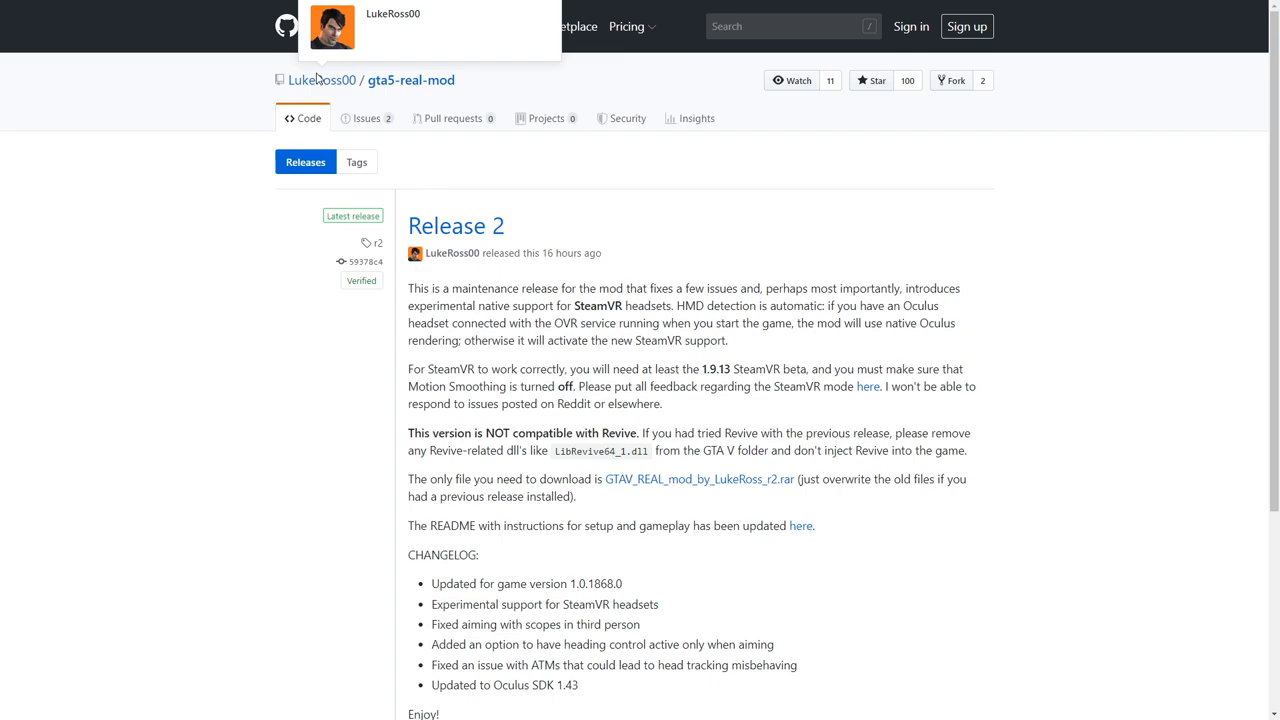
{"action": "mouse_move", "coordinate": [211, 281]}
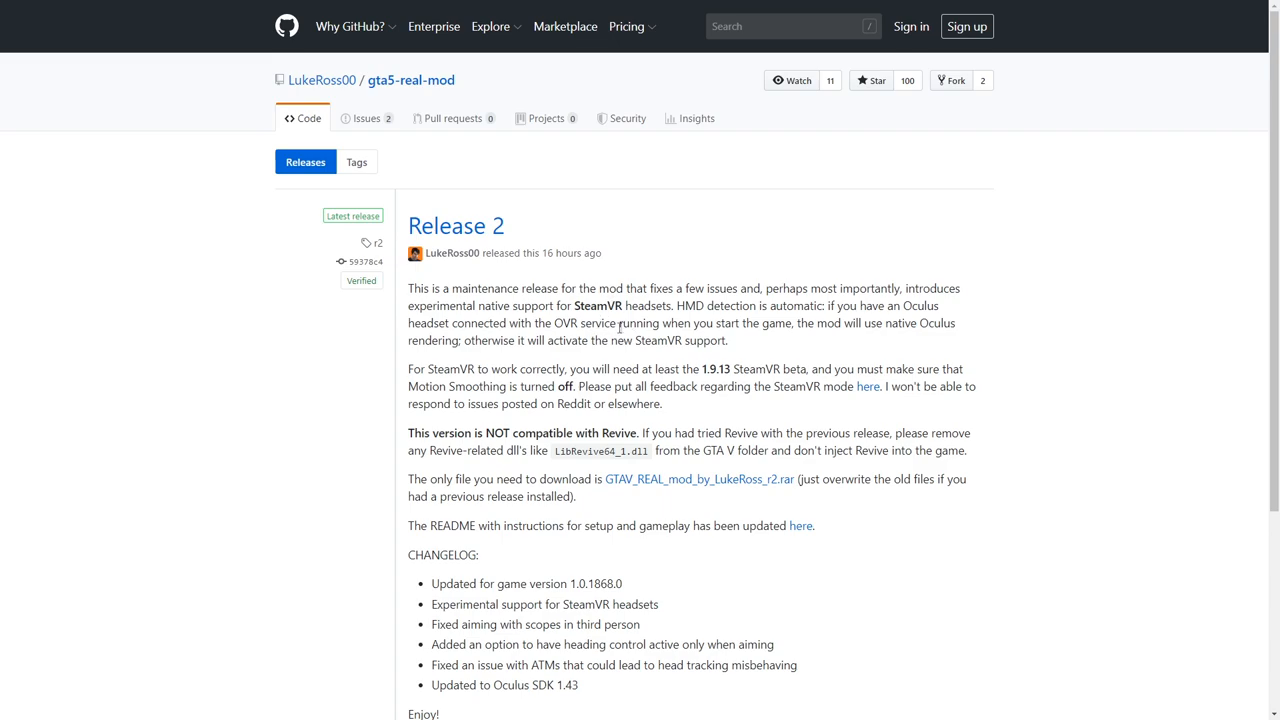
{"action": "mouse_move", "coordinate": [643, 320]}
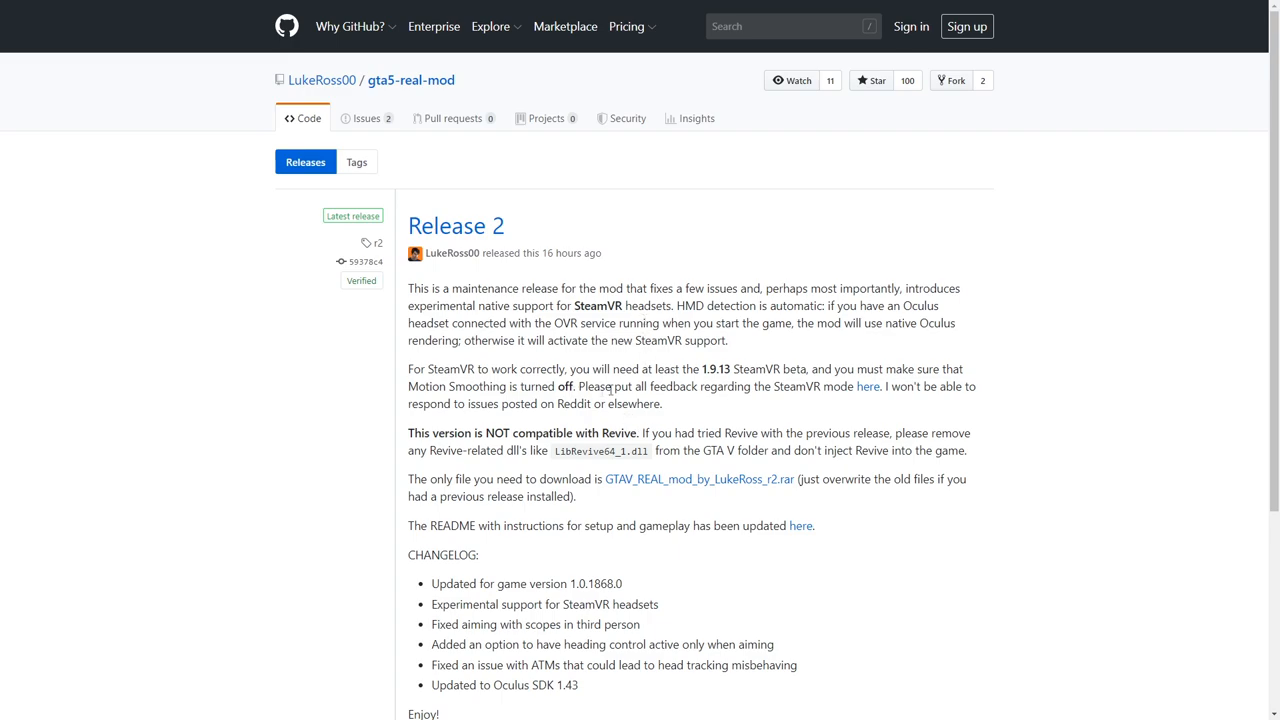
{"action": "mouse_move", "coordinate": [696, 375]}
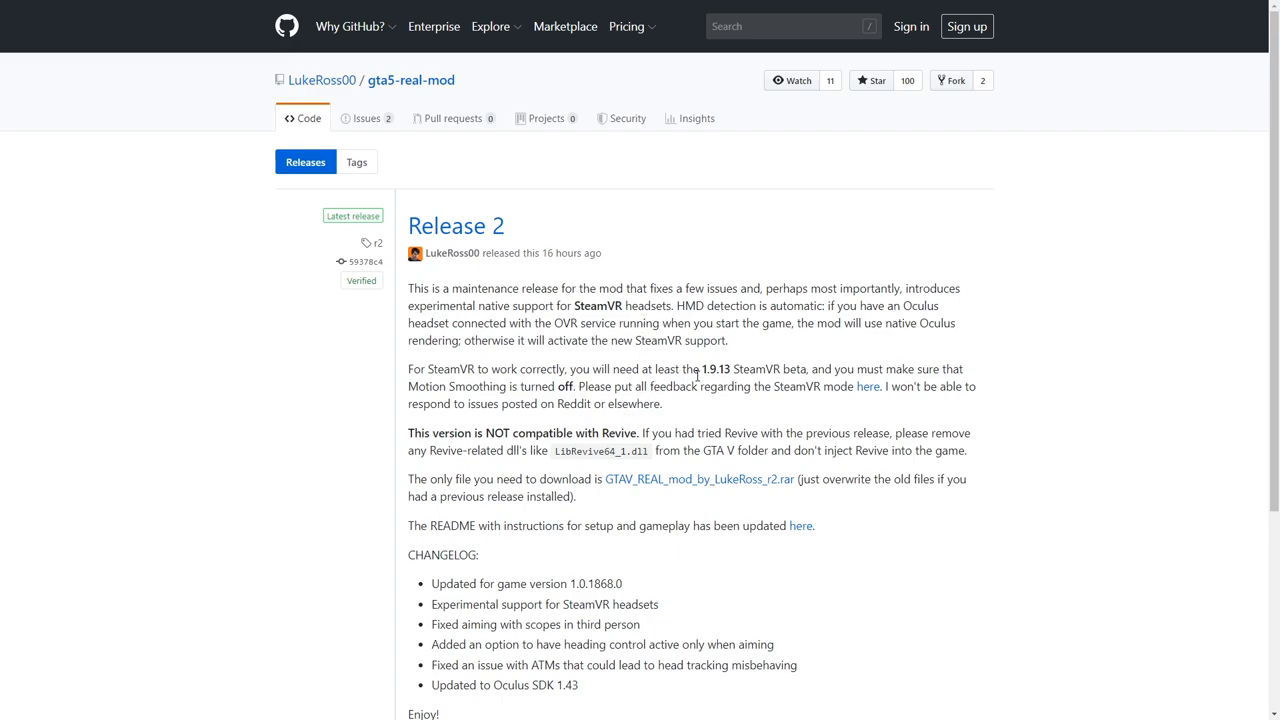
{"action": "mouse_move", "coordinate": [728, 387]}
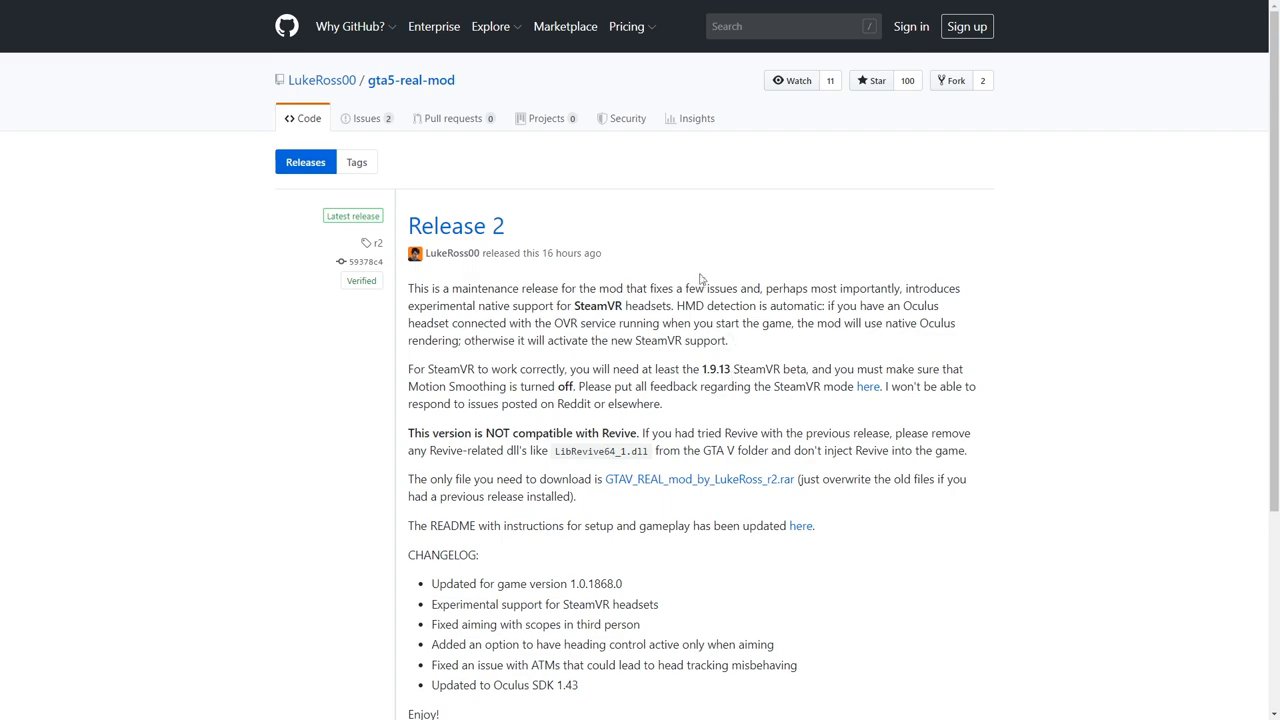
{"action": "mouse_move", "coordinate": [694, 262]}
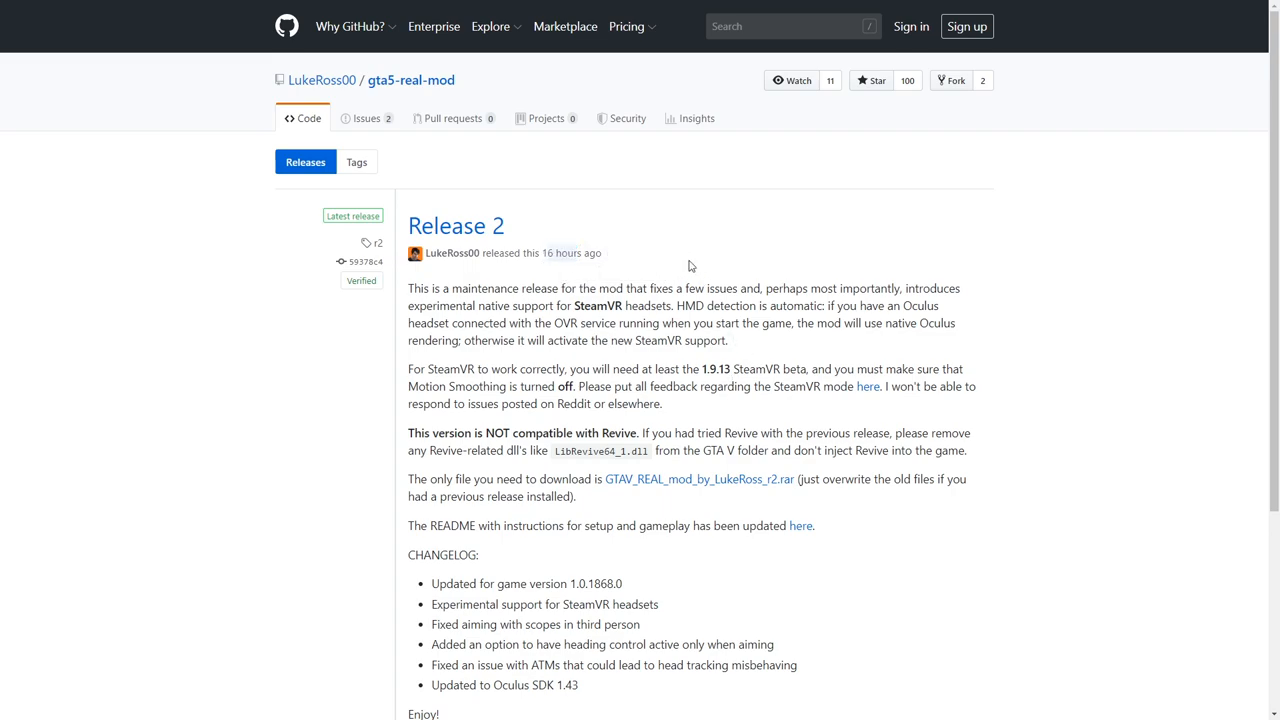
{"action": "mouse_move", "coordinate": [728, 417]}
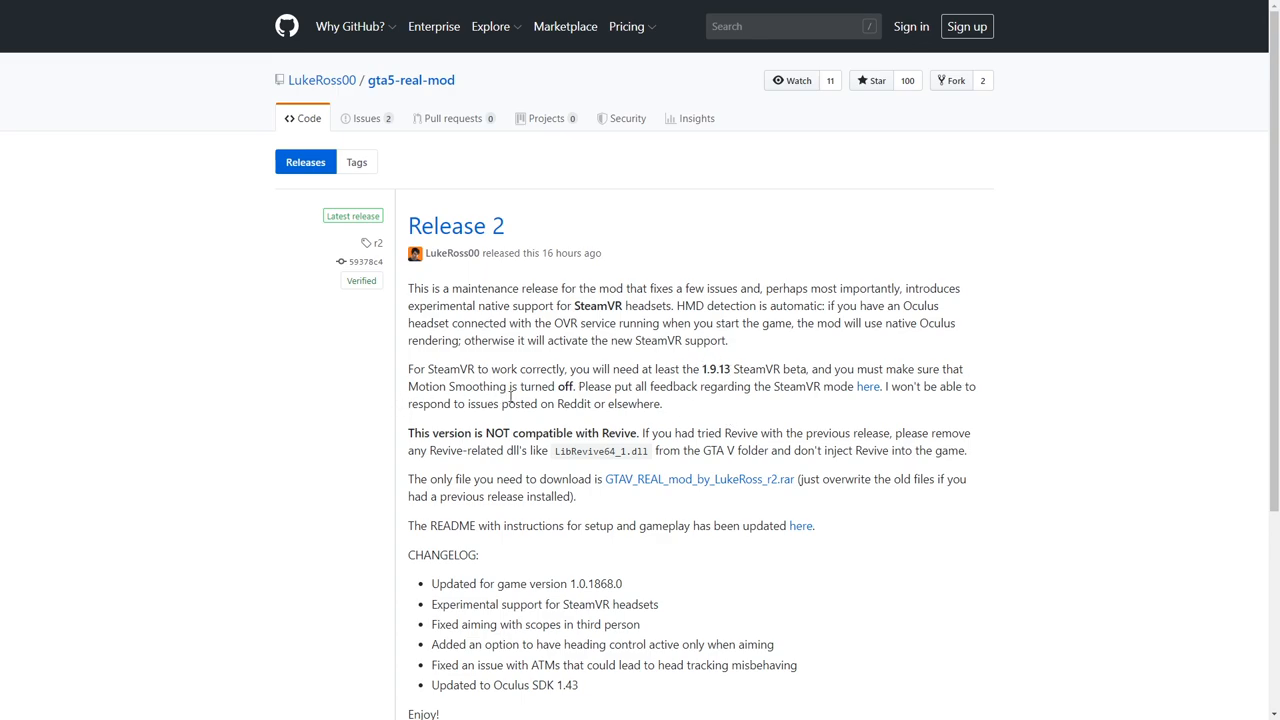
{"action": "mouse_move", "coordinate": [595, 404]}
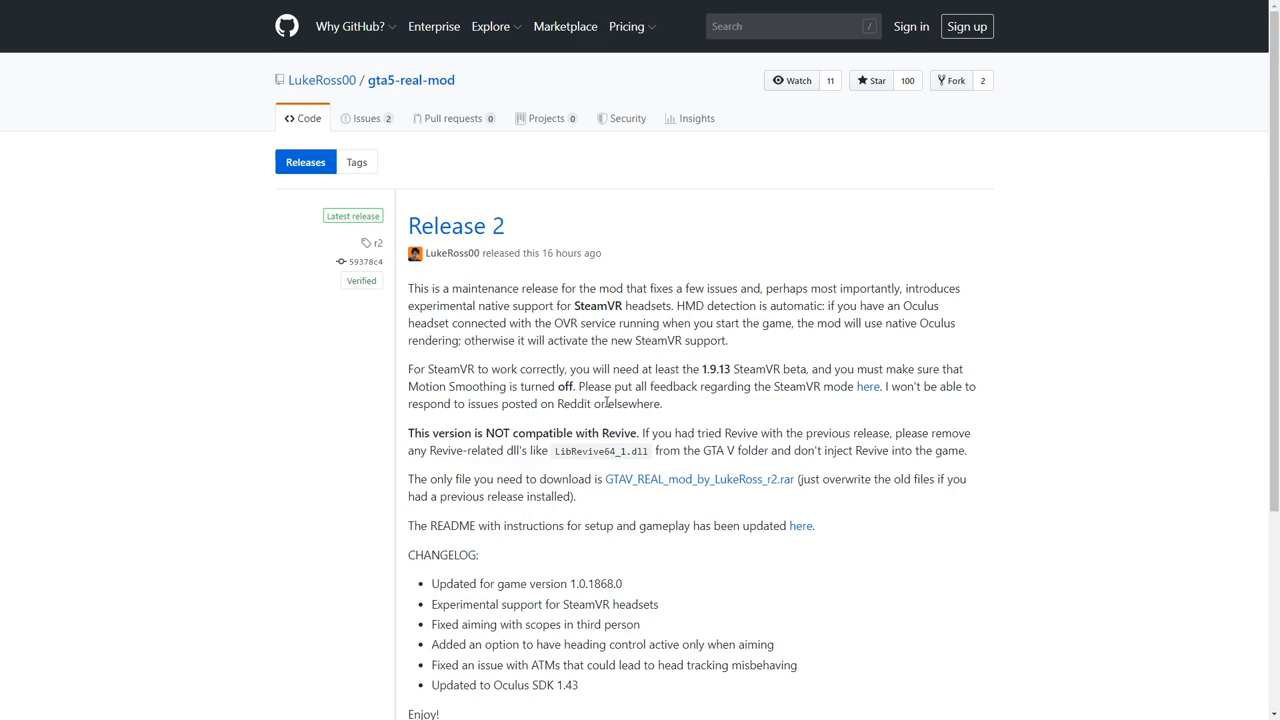
- Download GTAV_REAL_mod_by_LukeRoss_r2.rar from the Release 2 page
{"action": "double_click", "coordinate": [565, 252]}
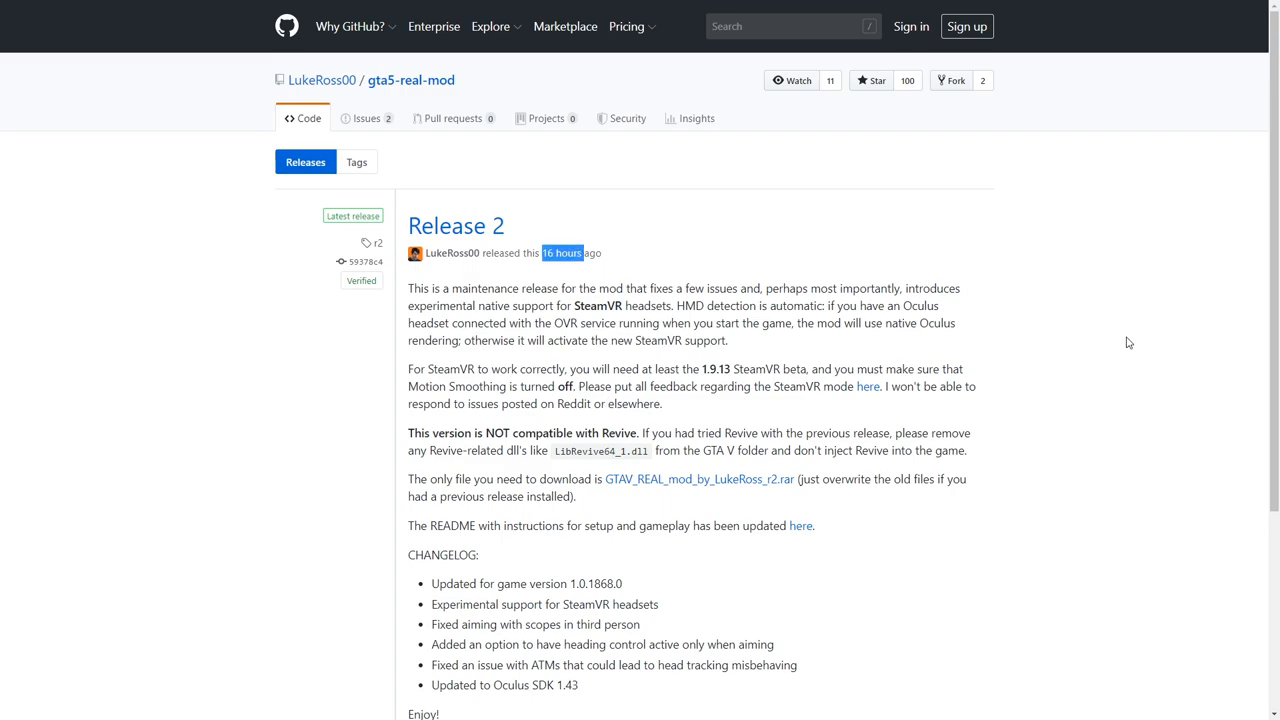
{"action": "mouse_move", "coordinate": [691, 488]}
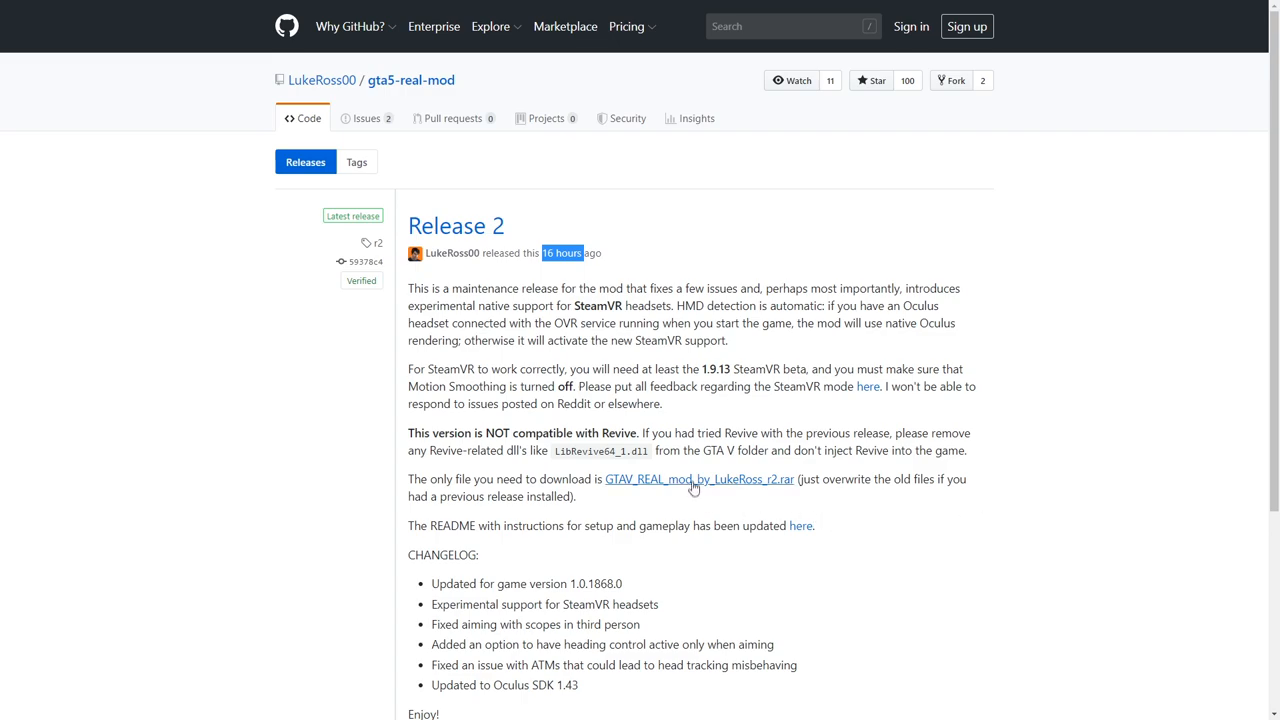
{"action": "left_click", "coordinate": [698, 479]}
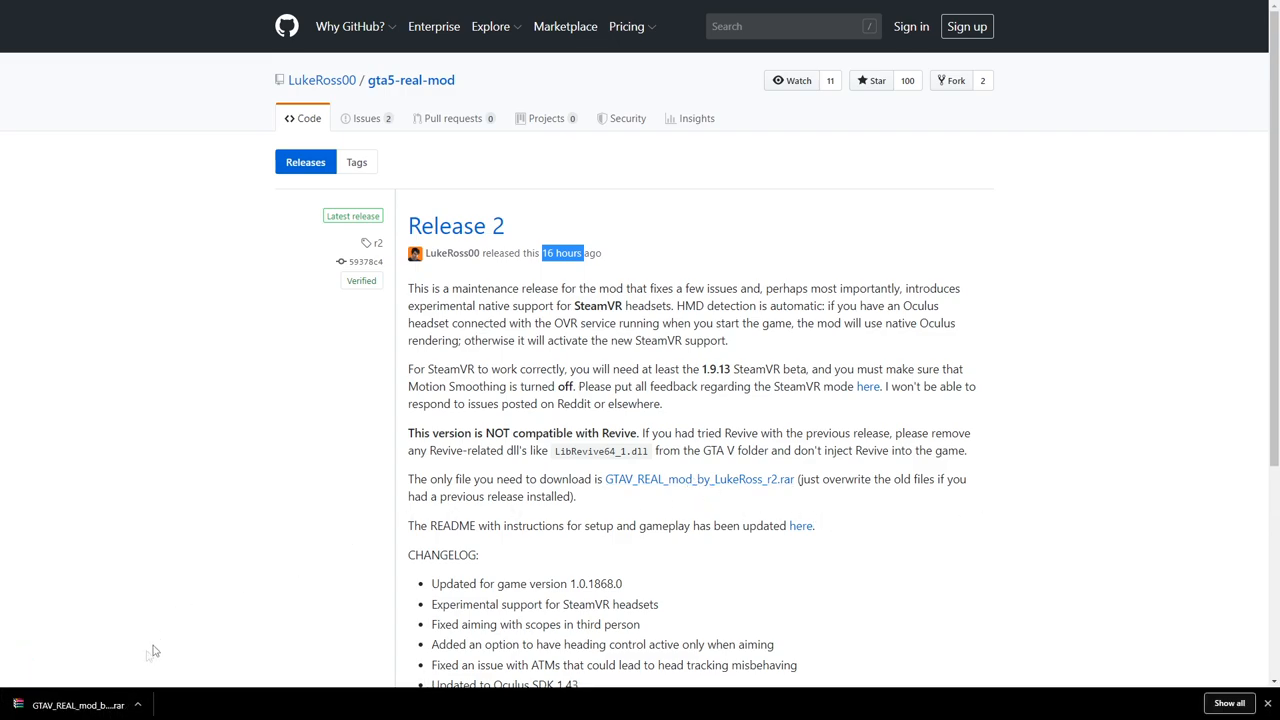
{"action": "mouse_move", "coordinate": [65, 712]}
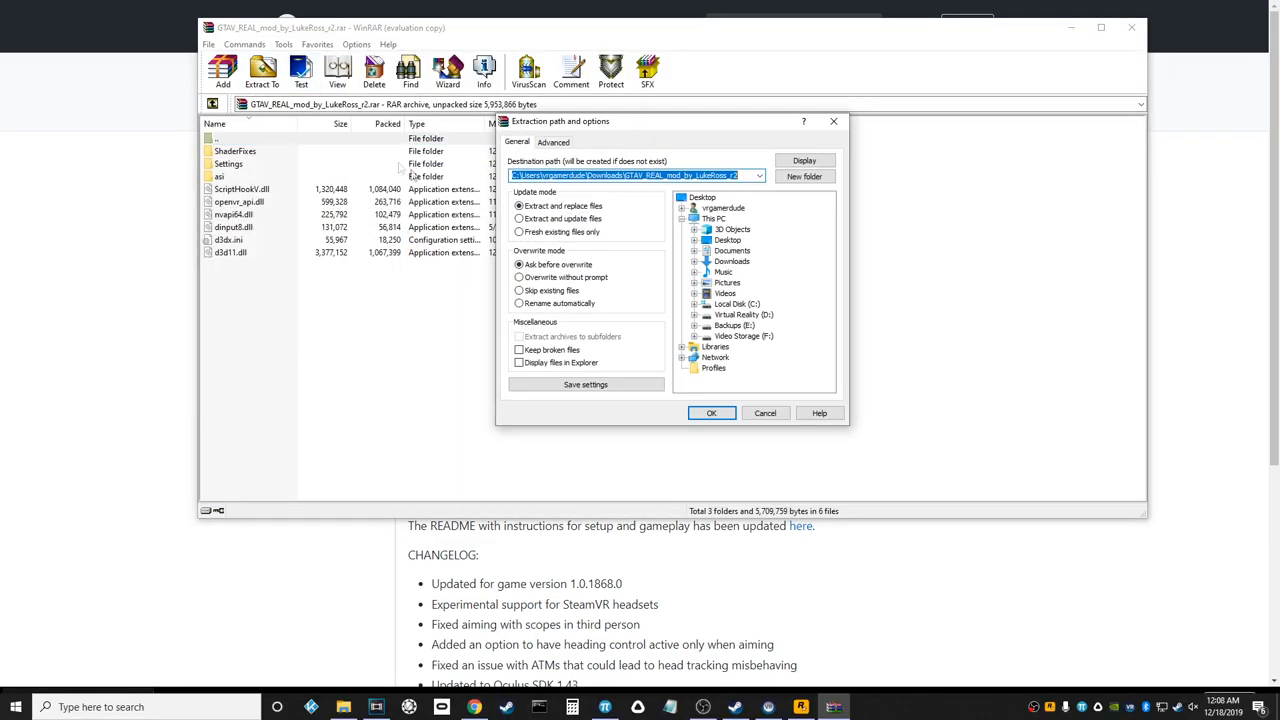
- Extract the mod archive into its own GTAV_REAL_mod_by_LukeRoss_r2 folder in Downloads
{"action": "left_click", "coordinate": [711, 412]}
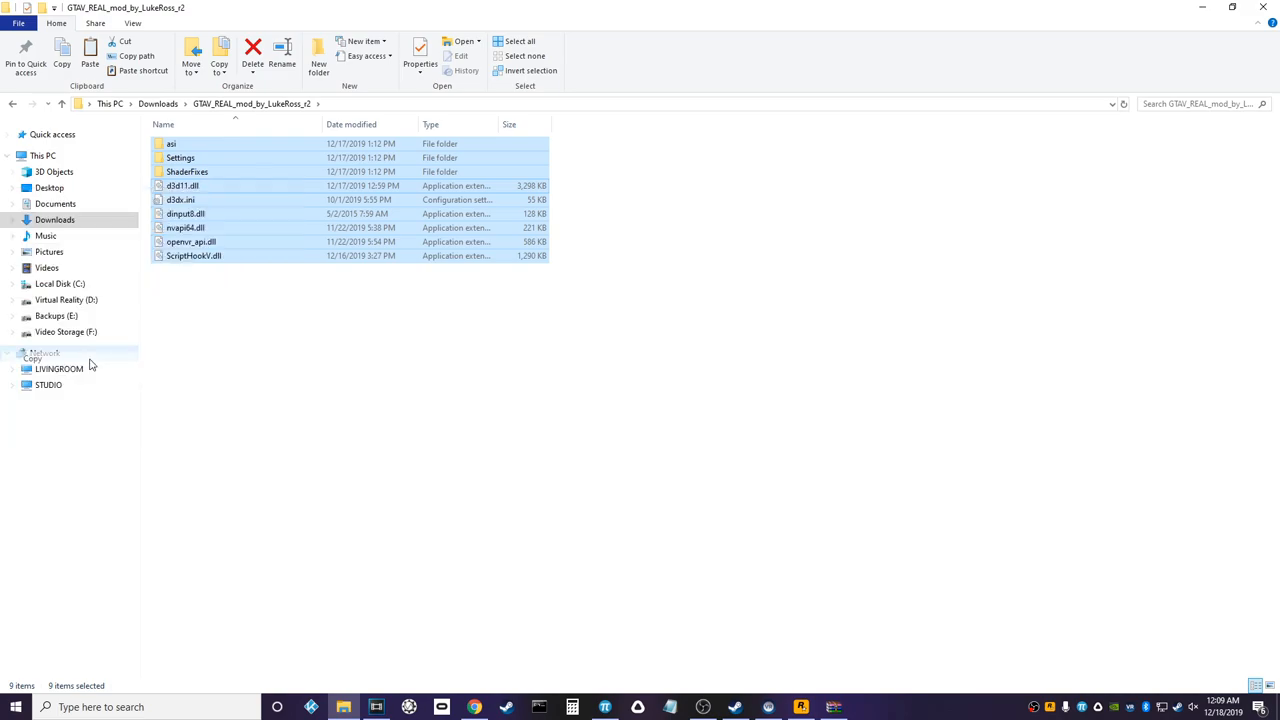
- Paste the mod files into F:\Grand Theft Auto V, replacing same-named files
{"action": "left_click", "coordinate": [66, 331]}
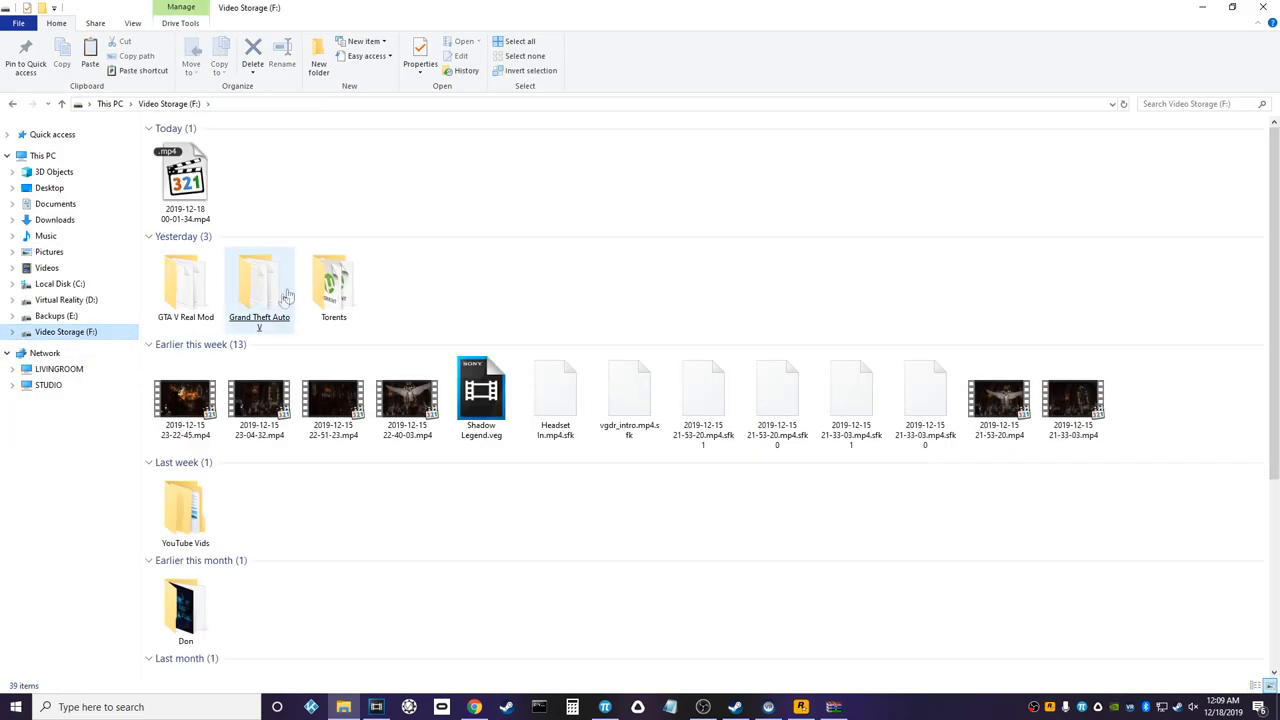
{"action": "double_click", "coordinate": [258, 280]}
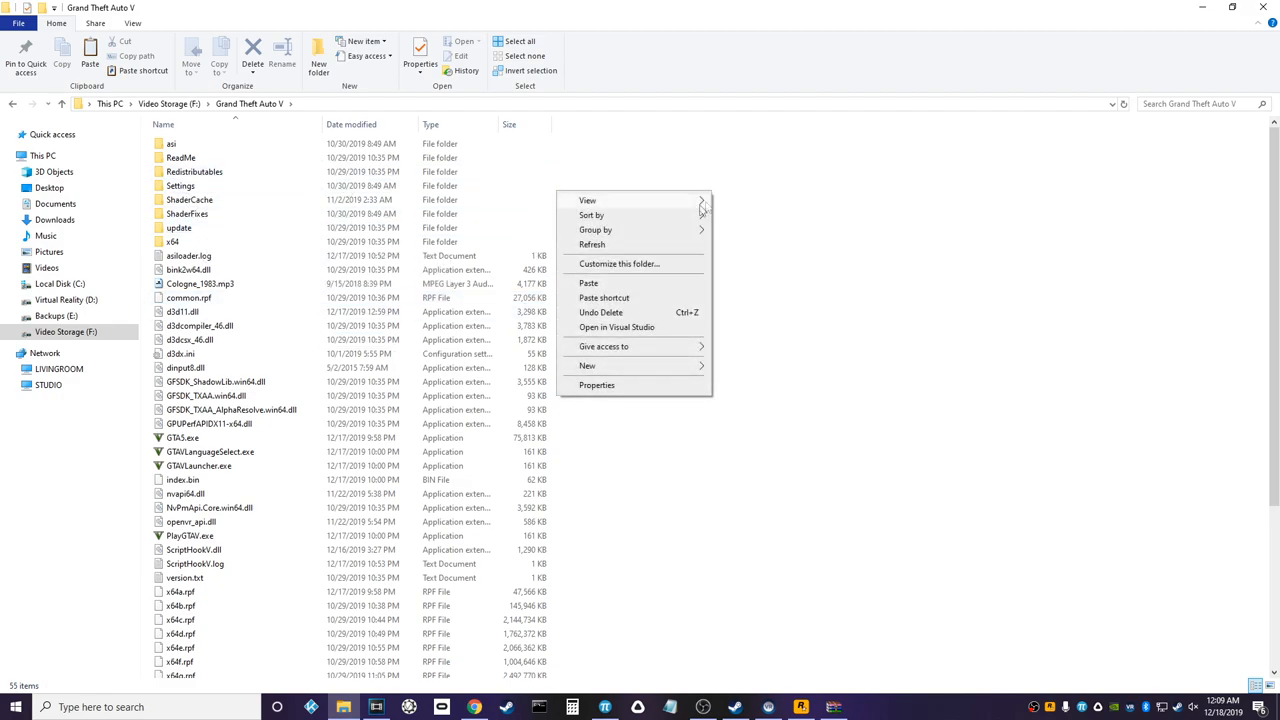
{"action": "left_click", "coordinate": [588, 283]}
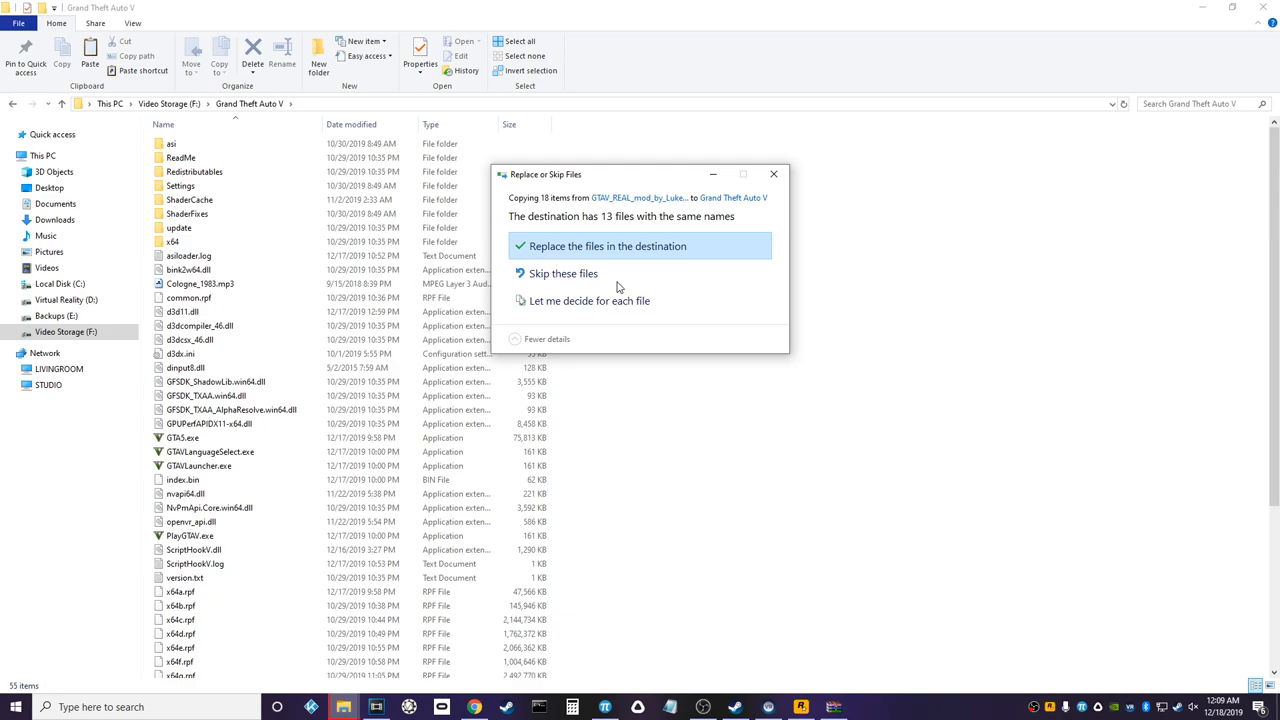
{"action": "mouse_move", "coordinate": [637, 253]}
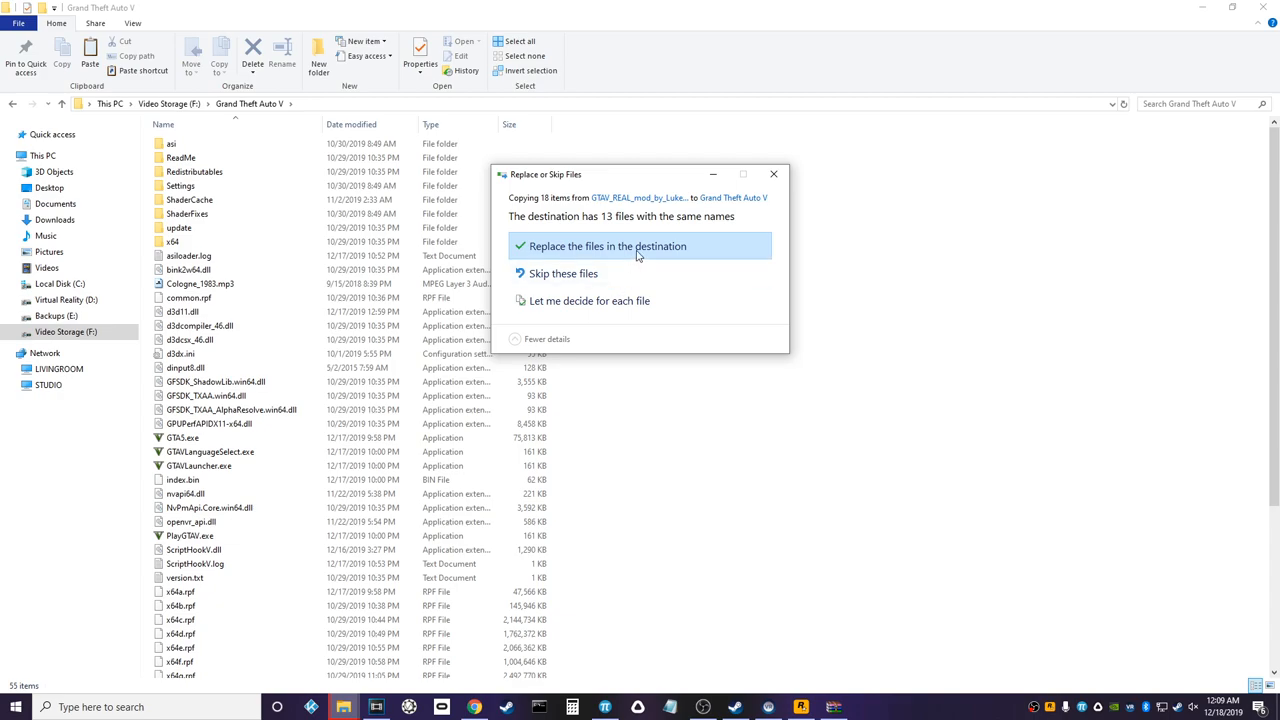
{"action": "left_click", "coordinate": [638, 246]}
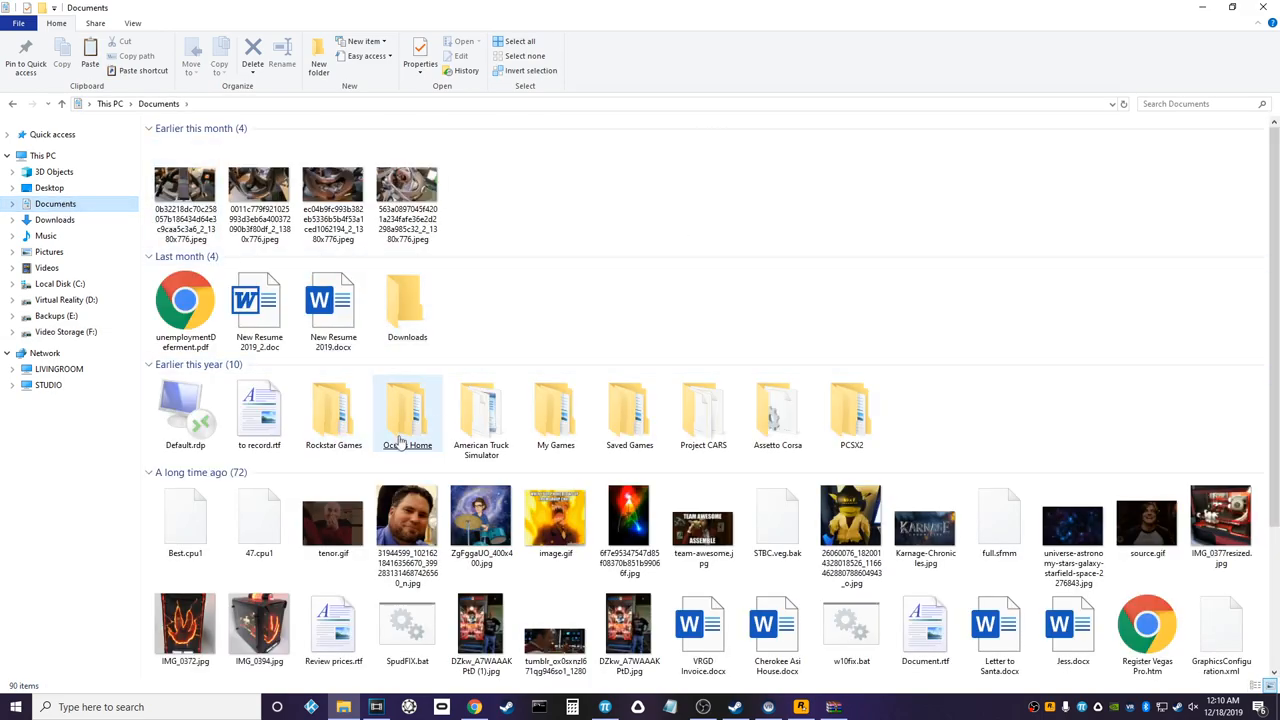
- Open Documents\Rockstar Games\GTA V and select settings.xml
{"action": "double_click", "coordinate": [333, 410]}
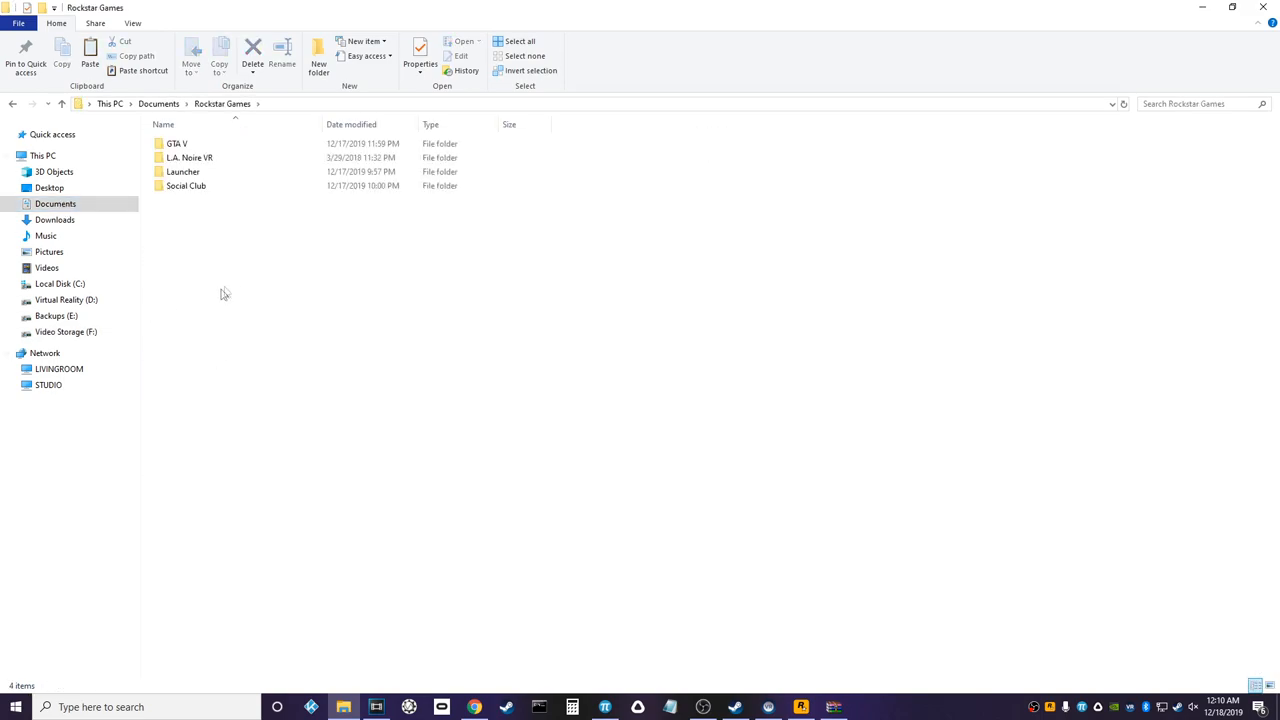
{"action": "double_click", "coordinate": [181, 143]}
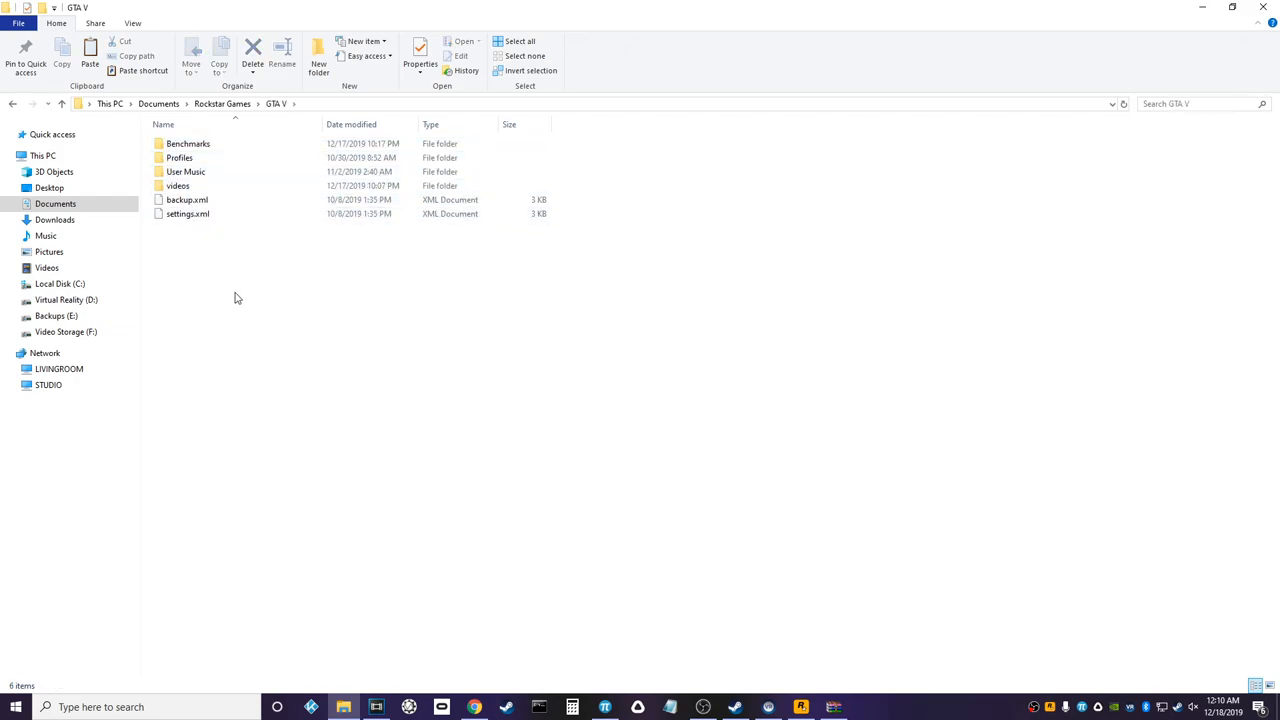
{"action": "left_click", "coordinate": [184, 214]}
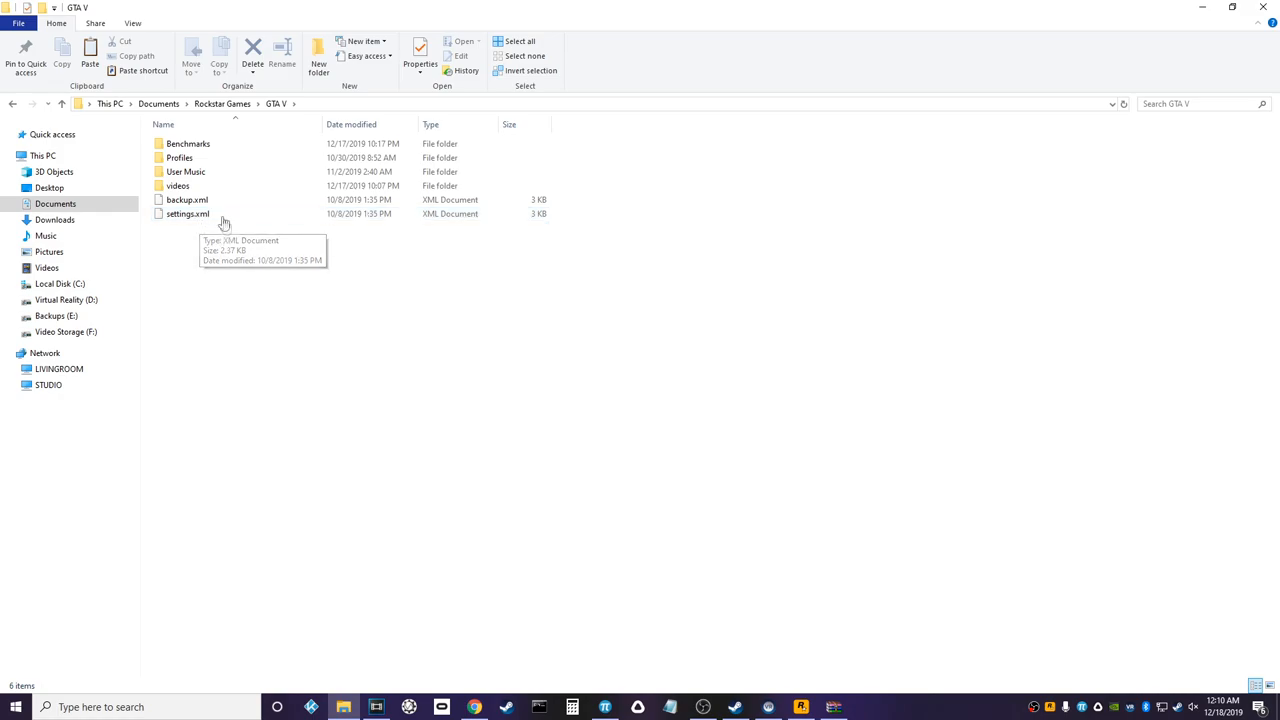
{"action": "mouse_move", "coordinate": [230, 279]}
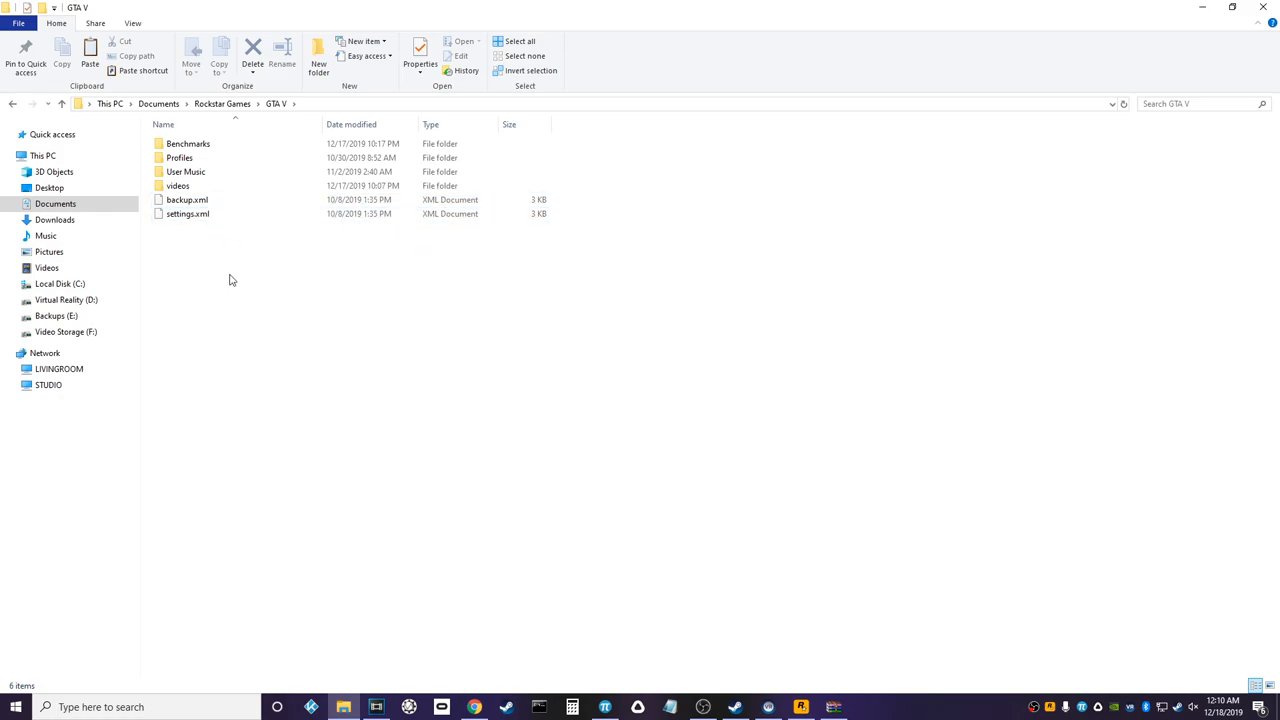
{"action": "right_click", "coordinate": [188, 213]}
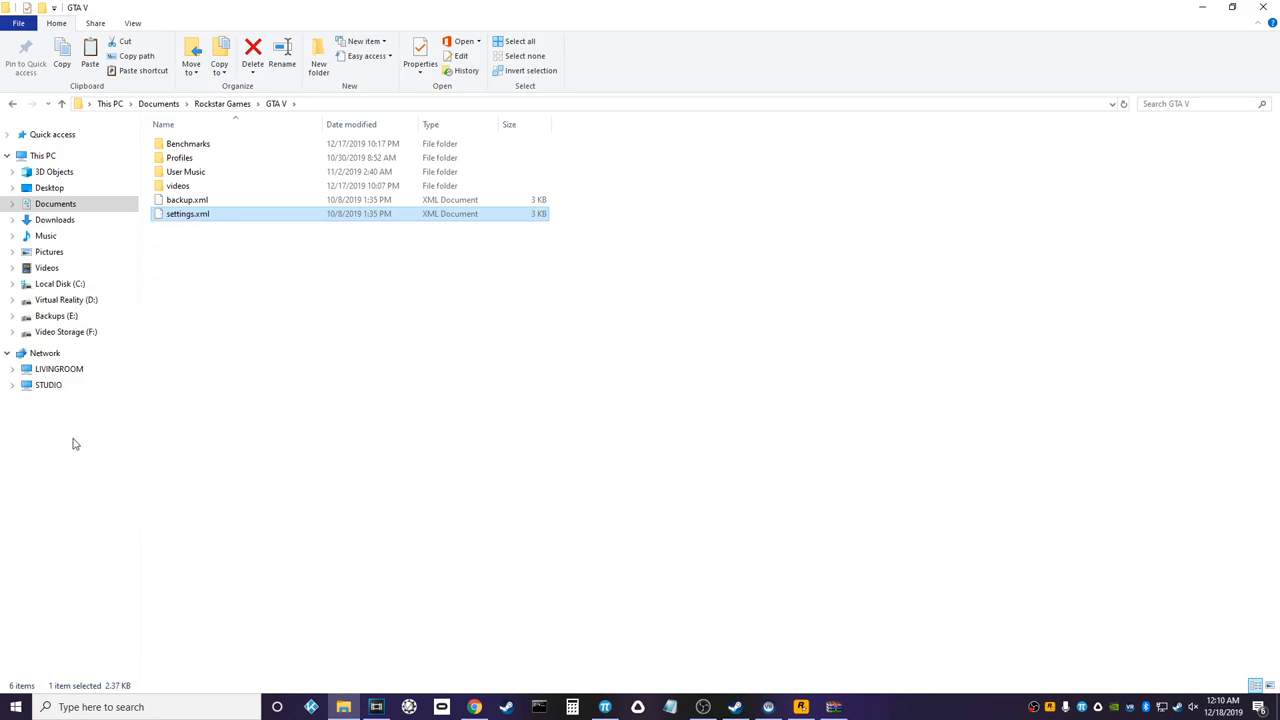
- Paste a settings.xml copy into the folder, then delete 'settings - Copy.xml'
{"action": "right_click", "coordinate": [75, 444]}
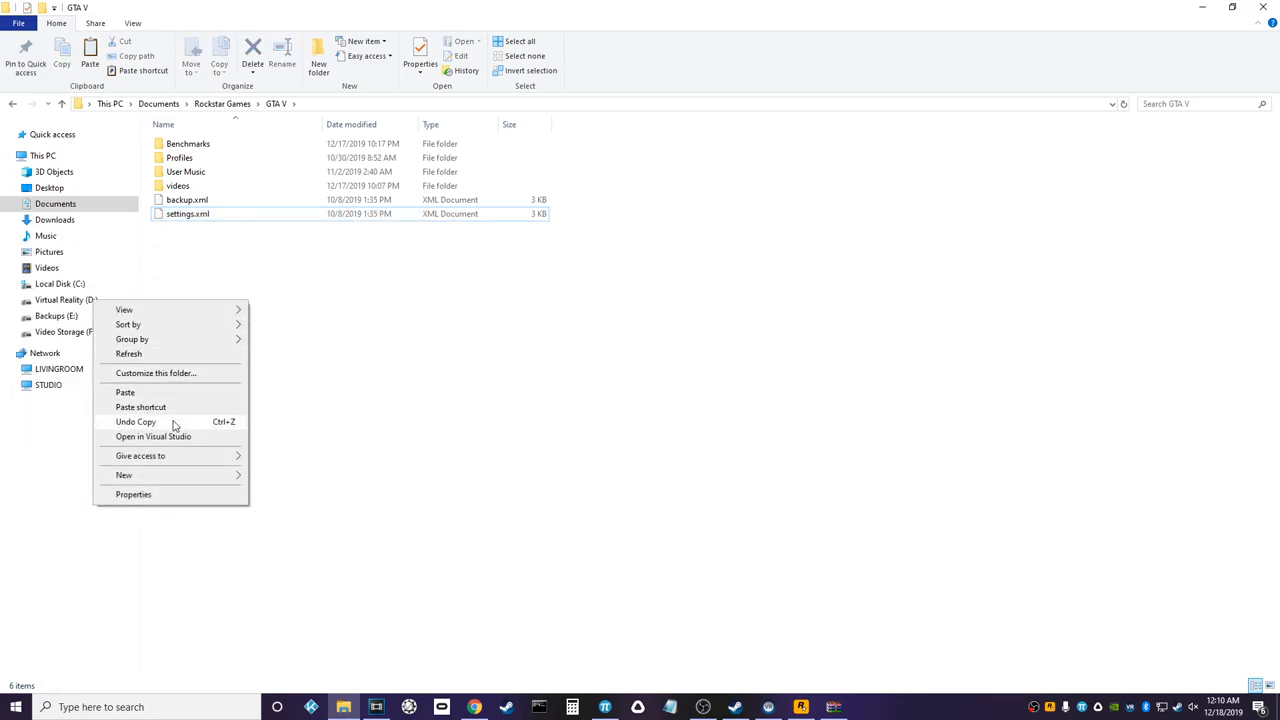
{"action": "left_click", "coordinate": [125, 392]}
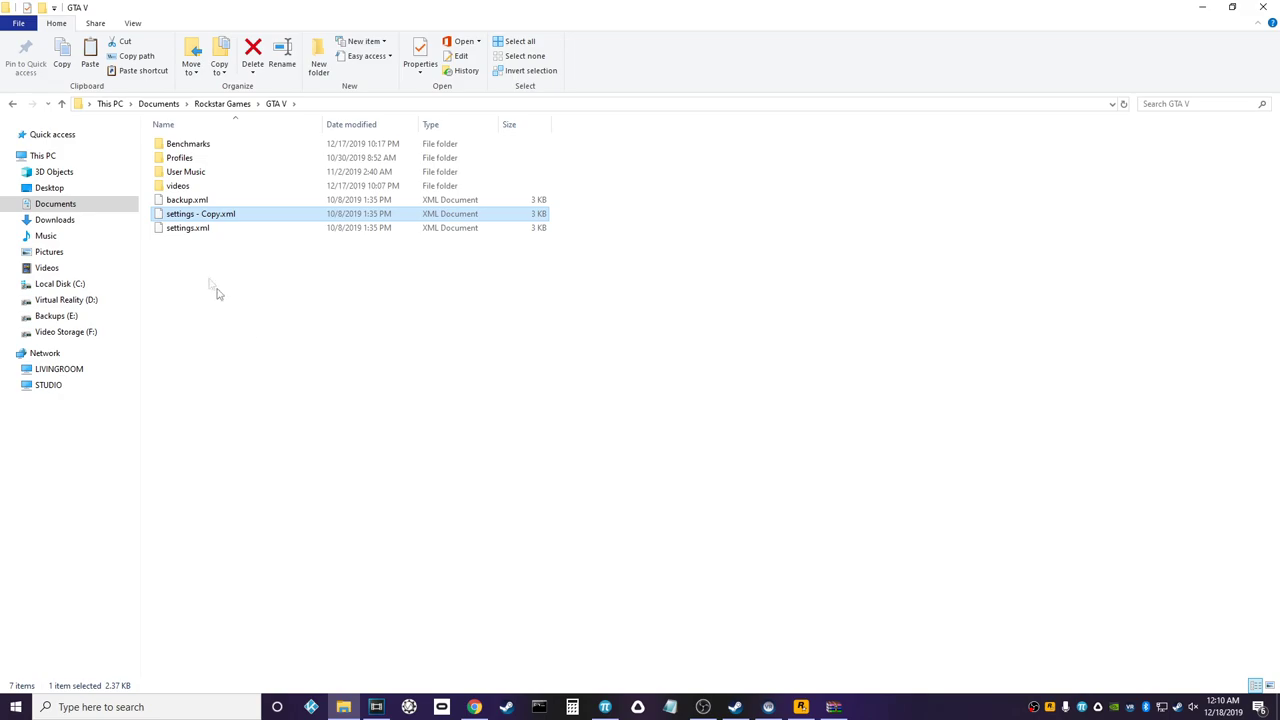
{"action": "mouse_move", "coordinate": [200, 214]}
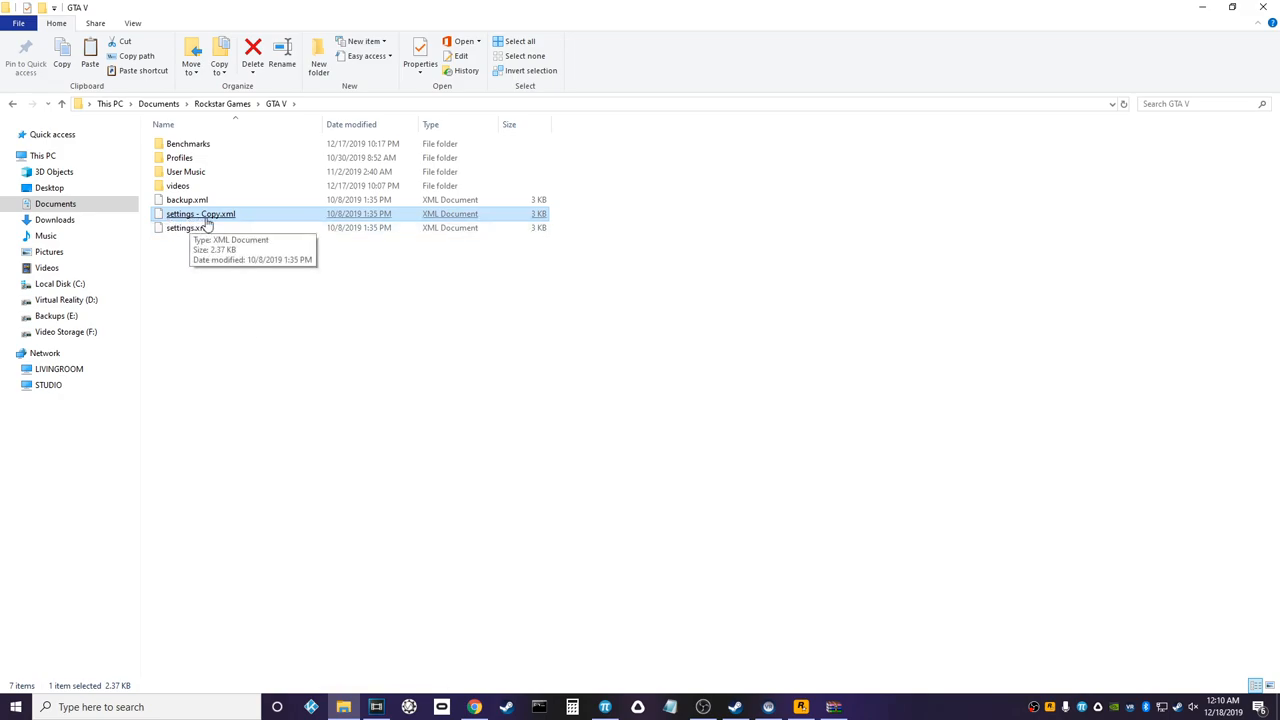
{"action": "left_click", "coordinate": [189, 227]}
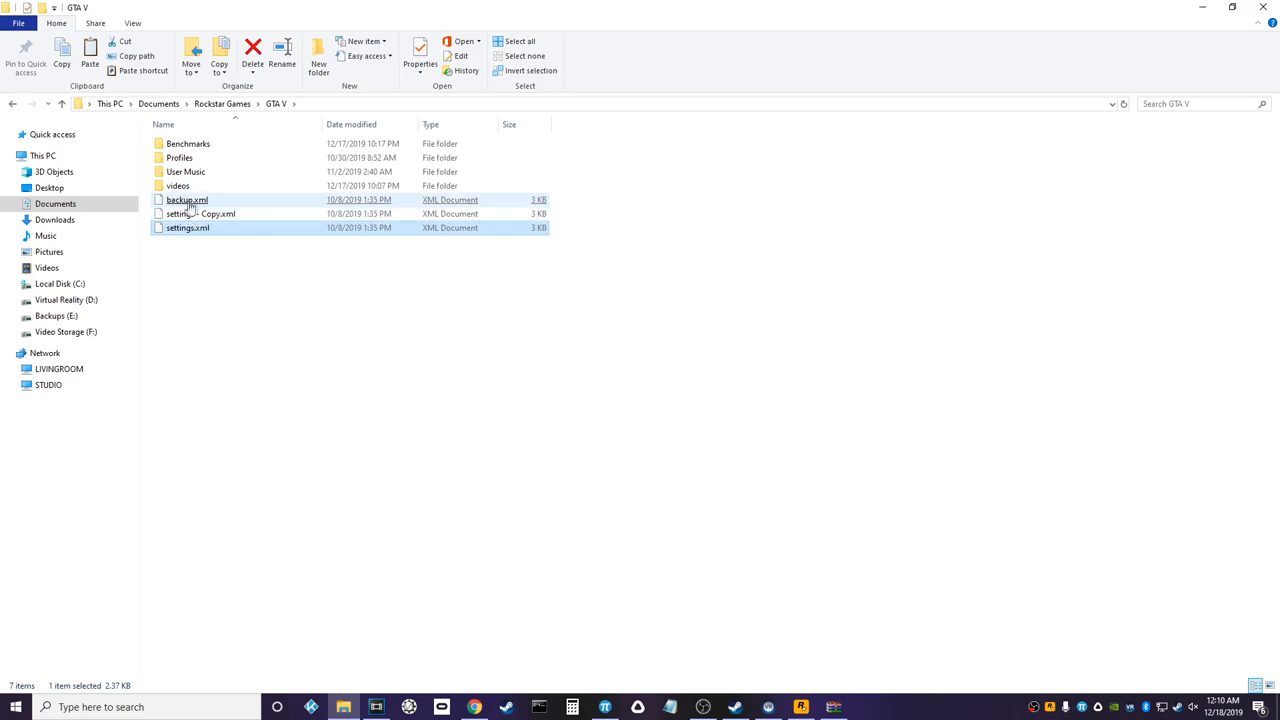
{"action": "right_click", "coordinate": [195, 213]}
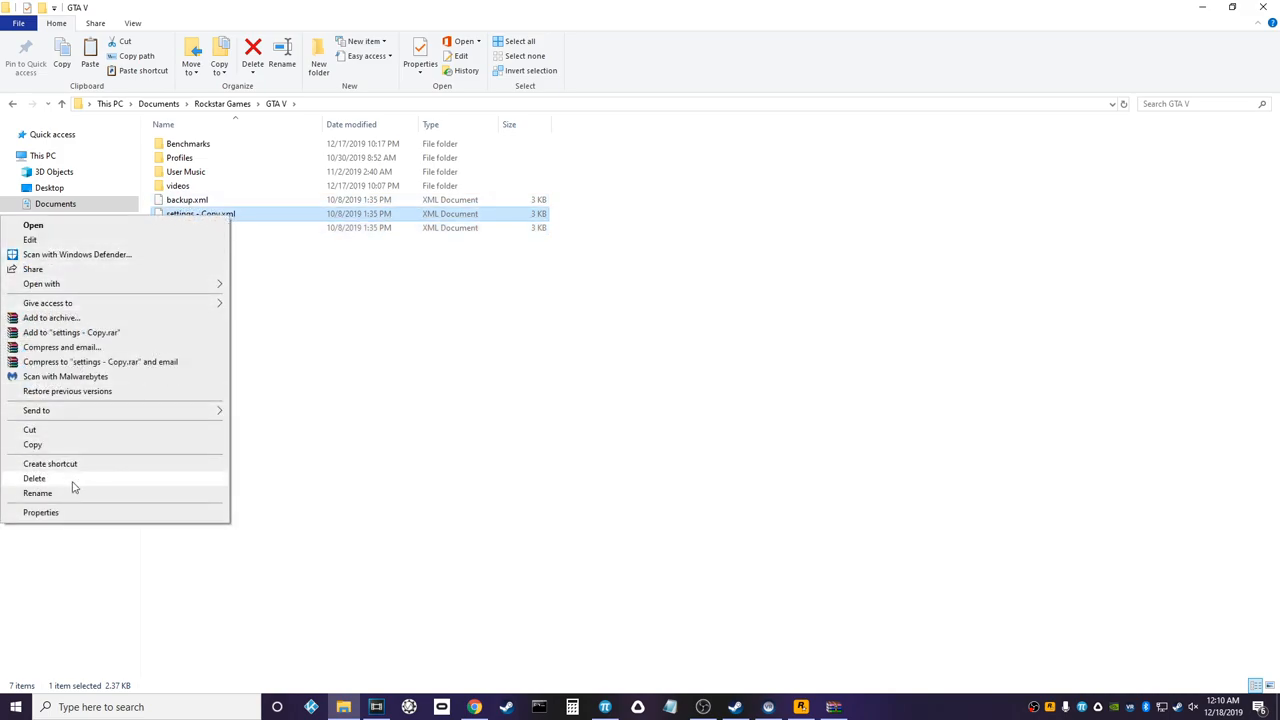
{"action": "left_click", "coordinate": [34, 479]}
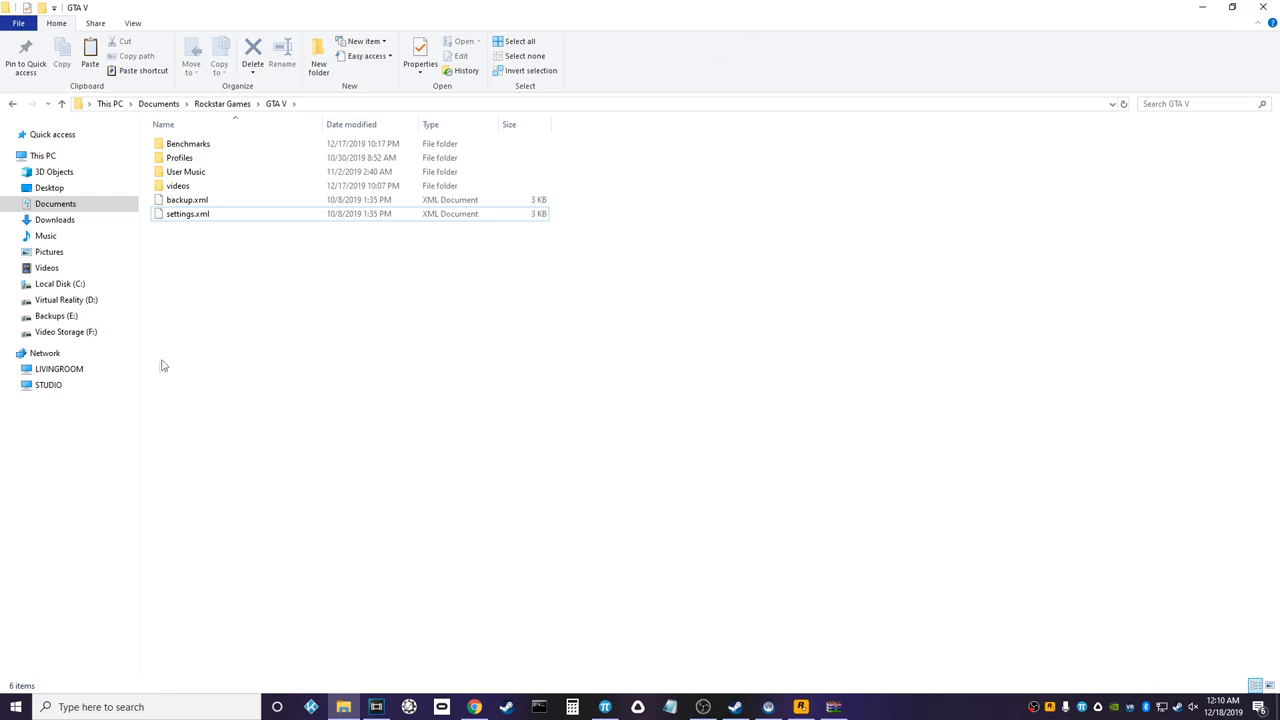
{"action": "left_click", "coordinate": [65, 331]}
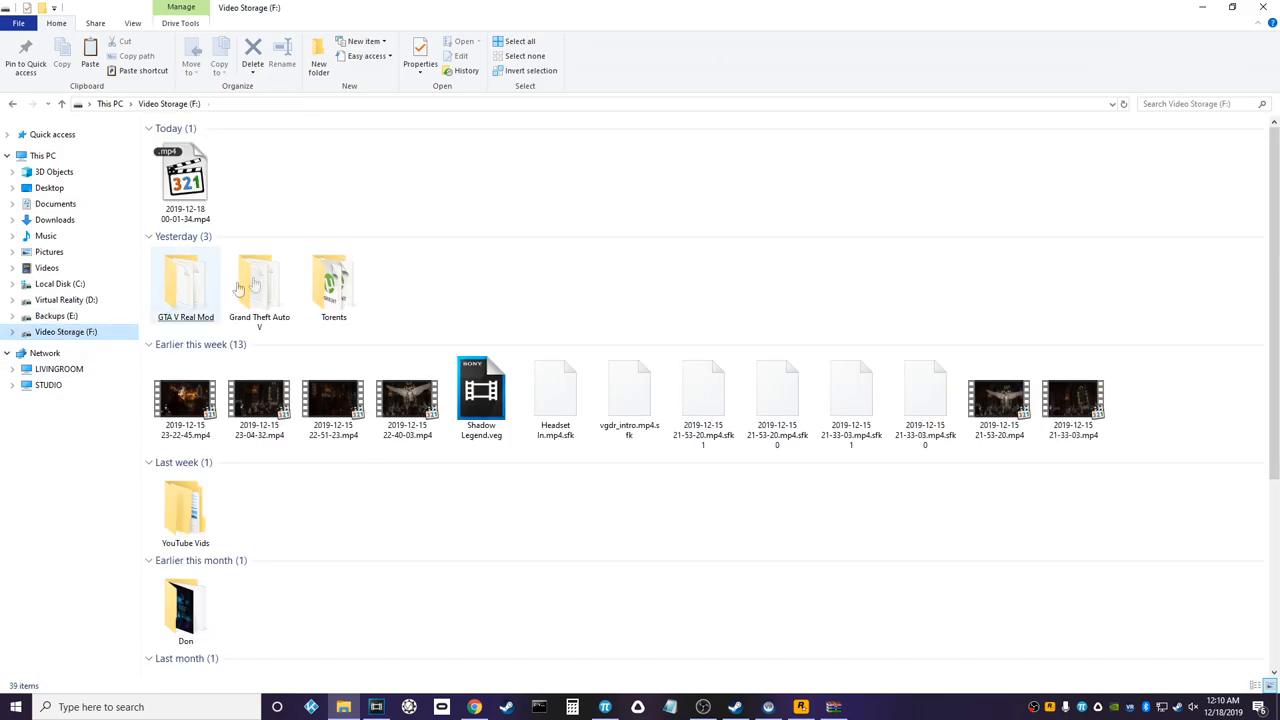
{"action": "double_click", "coordinate": [258, 283]}
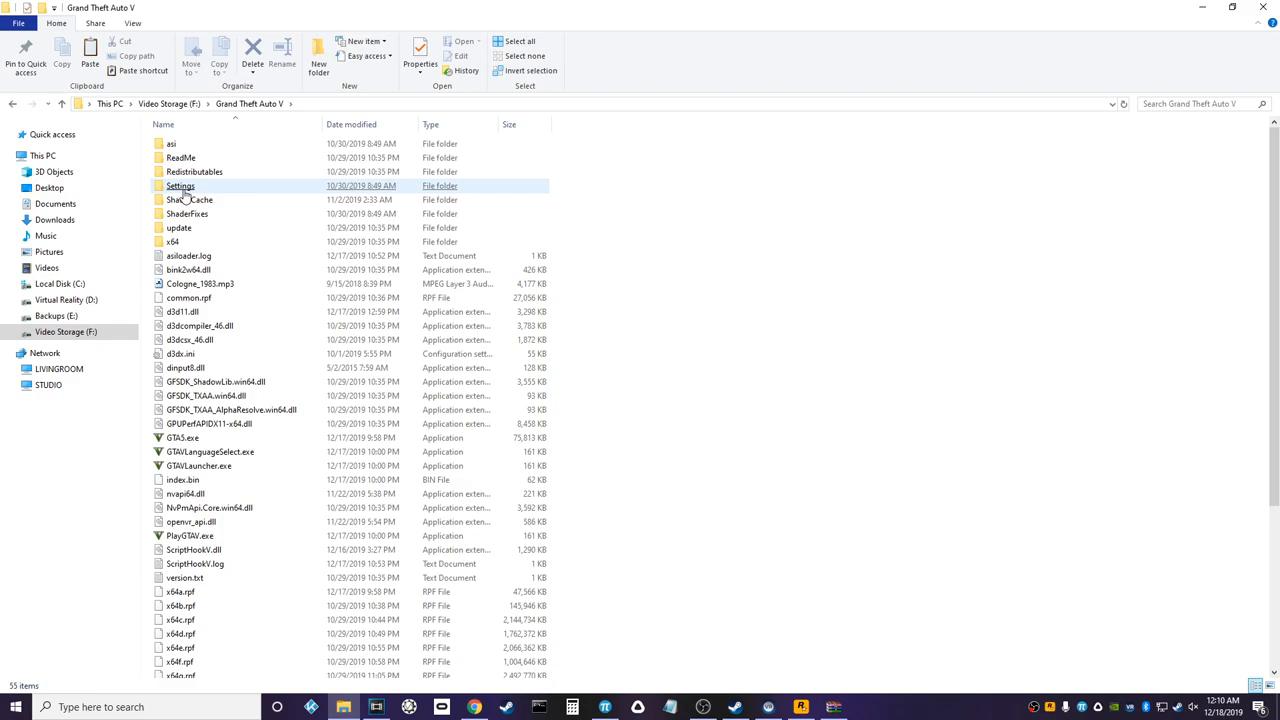
{"action": "double_click", "coordinate": [180, 186]}
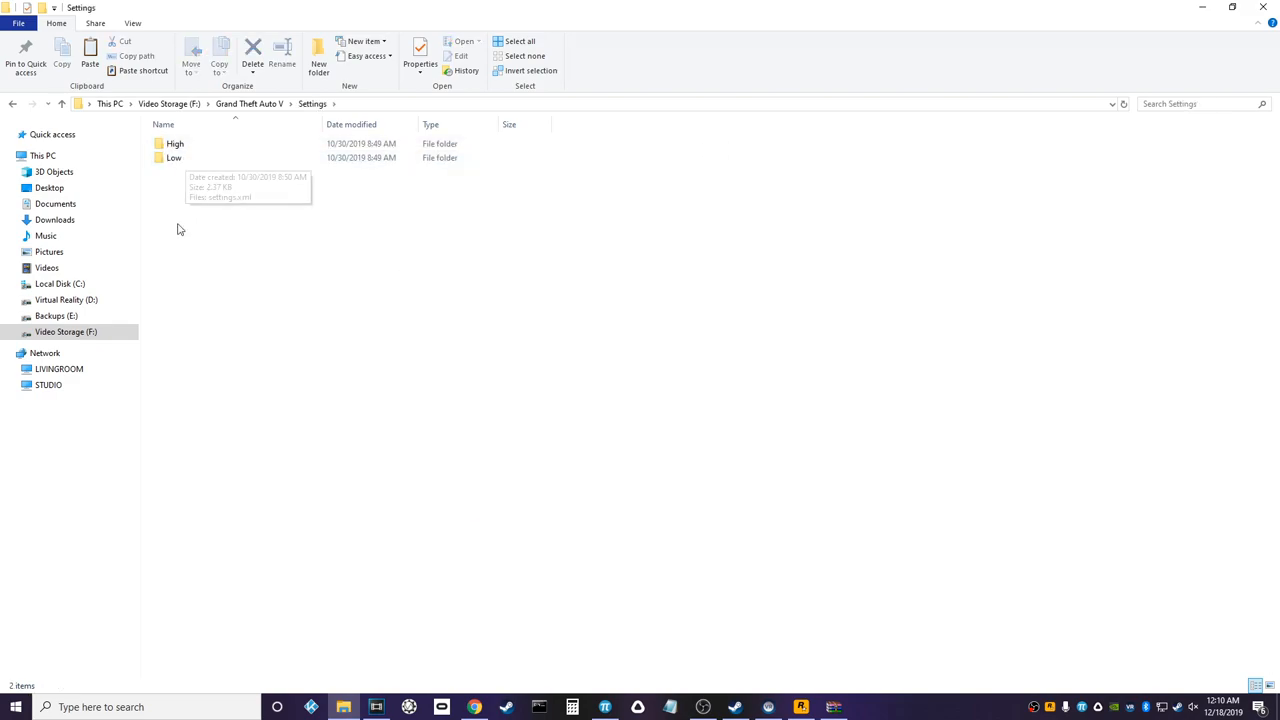
{"action": "mouse_move", "coordinate": [183, 228]}
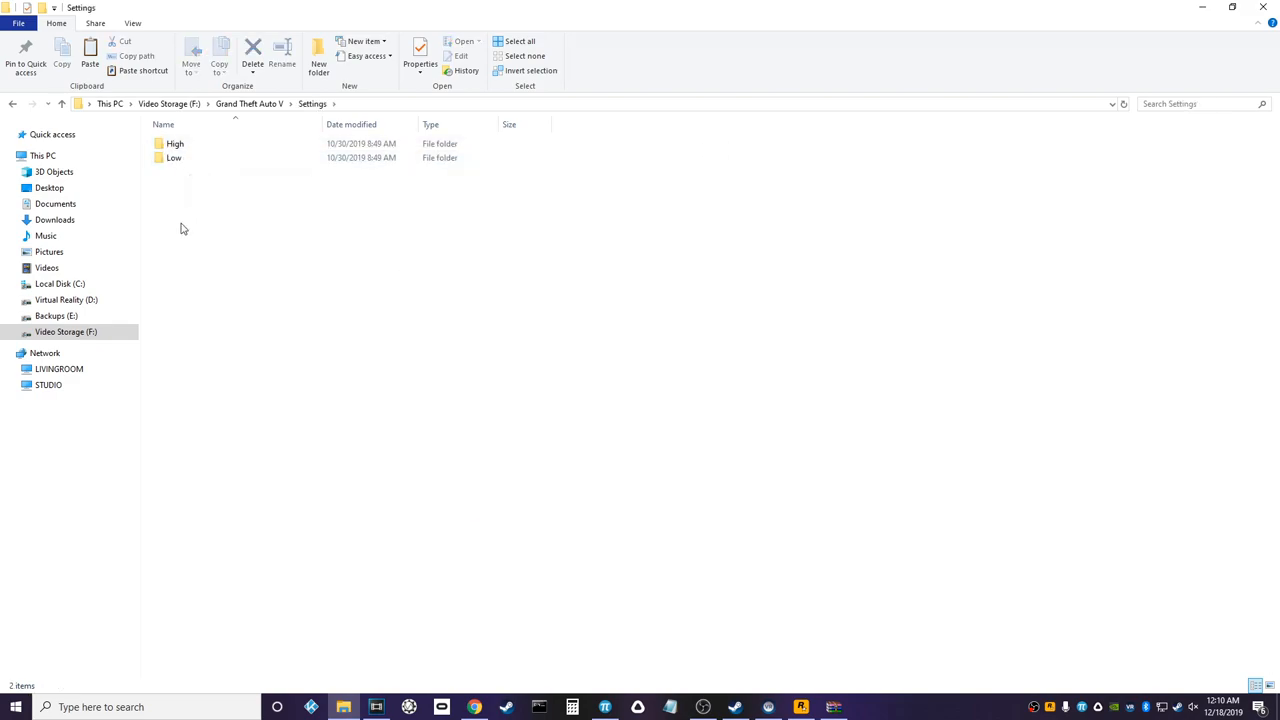
{"action": "mouse_move", "coordinate": [197, 208]}
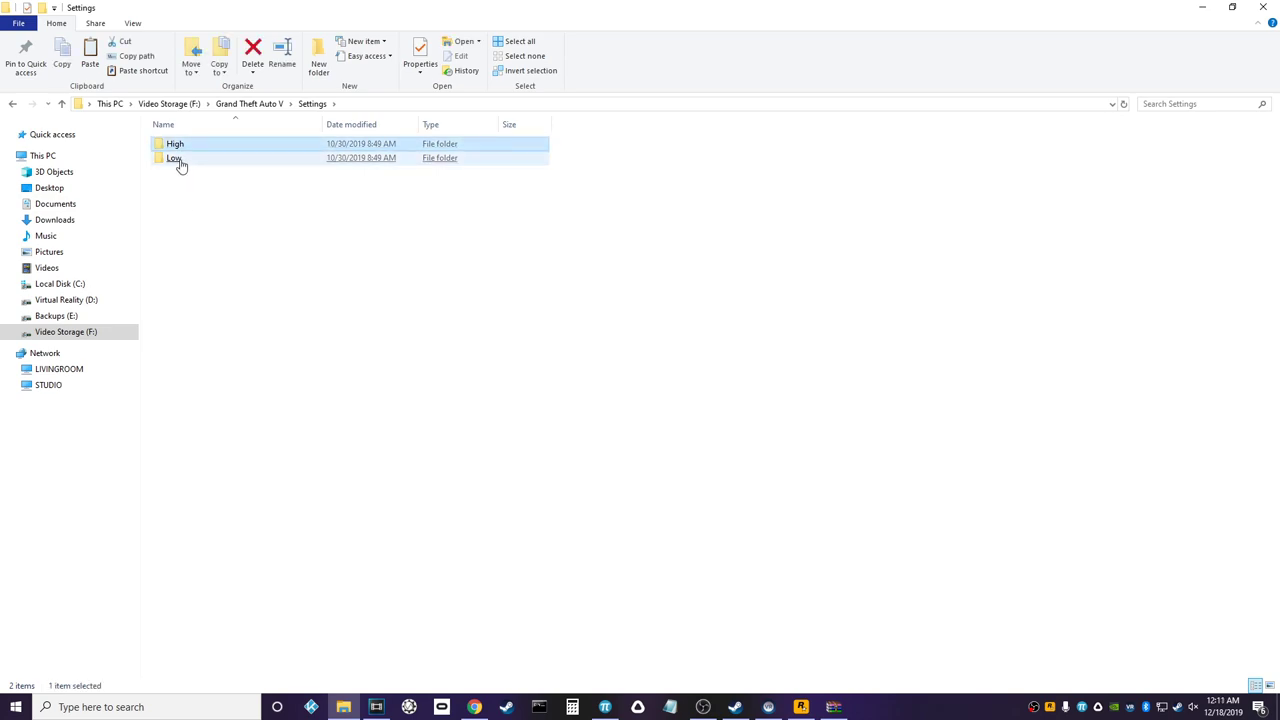
{"action": "left_click", "coordinate": [175, 158]}
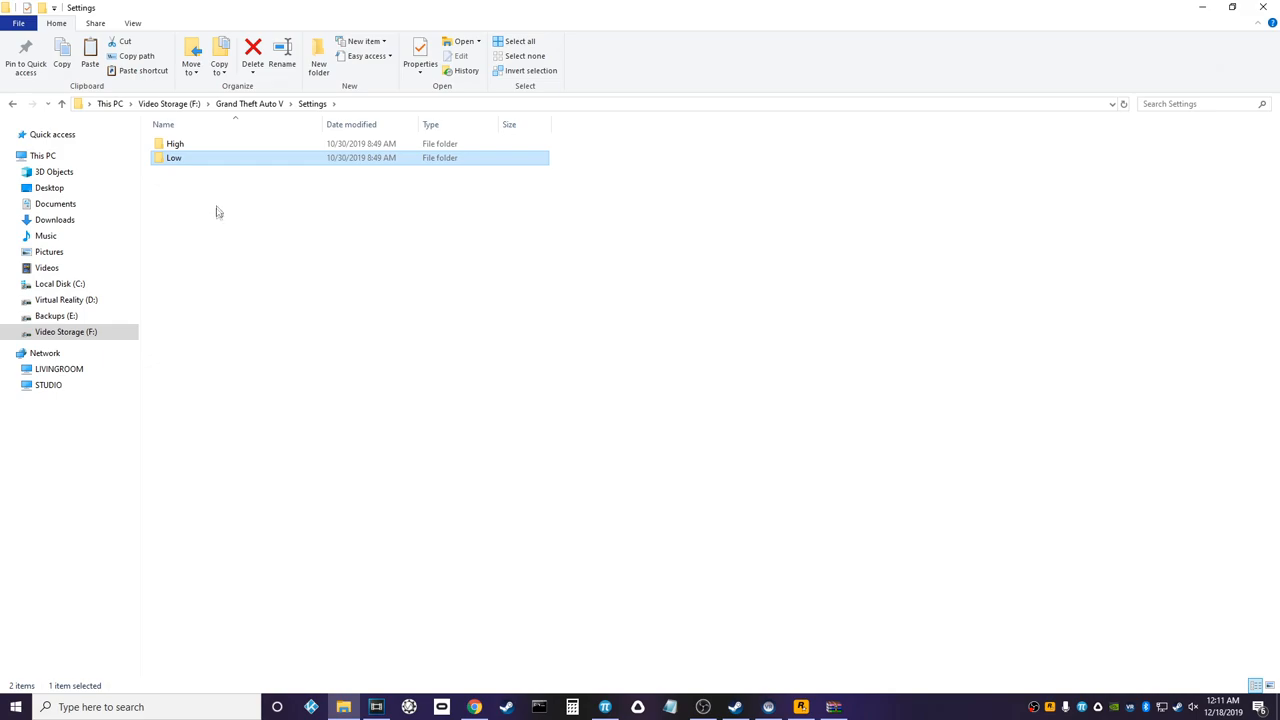
{"action": "left_click", "coordinate": [175, 144]}
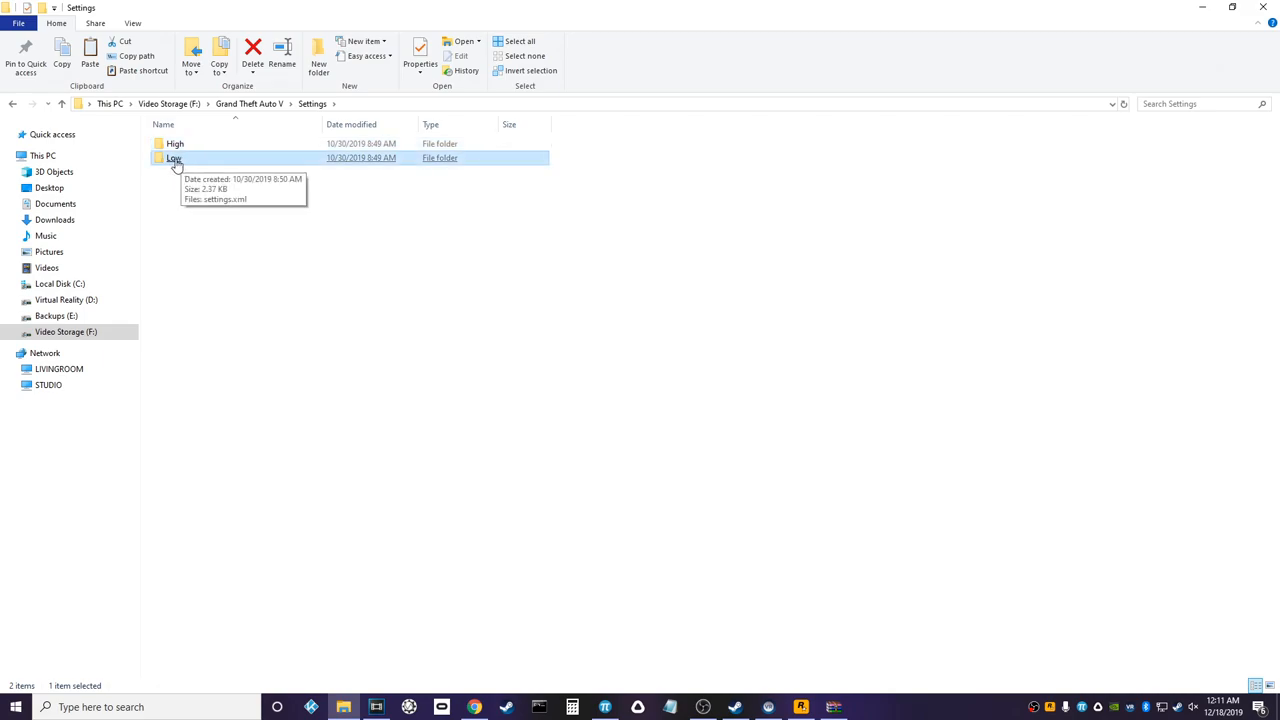
{"action": "mouse_move", "coordinate": [182, 174]}
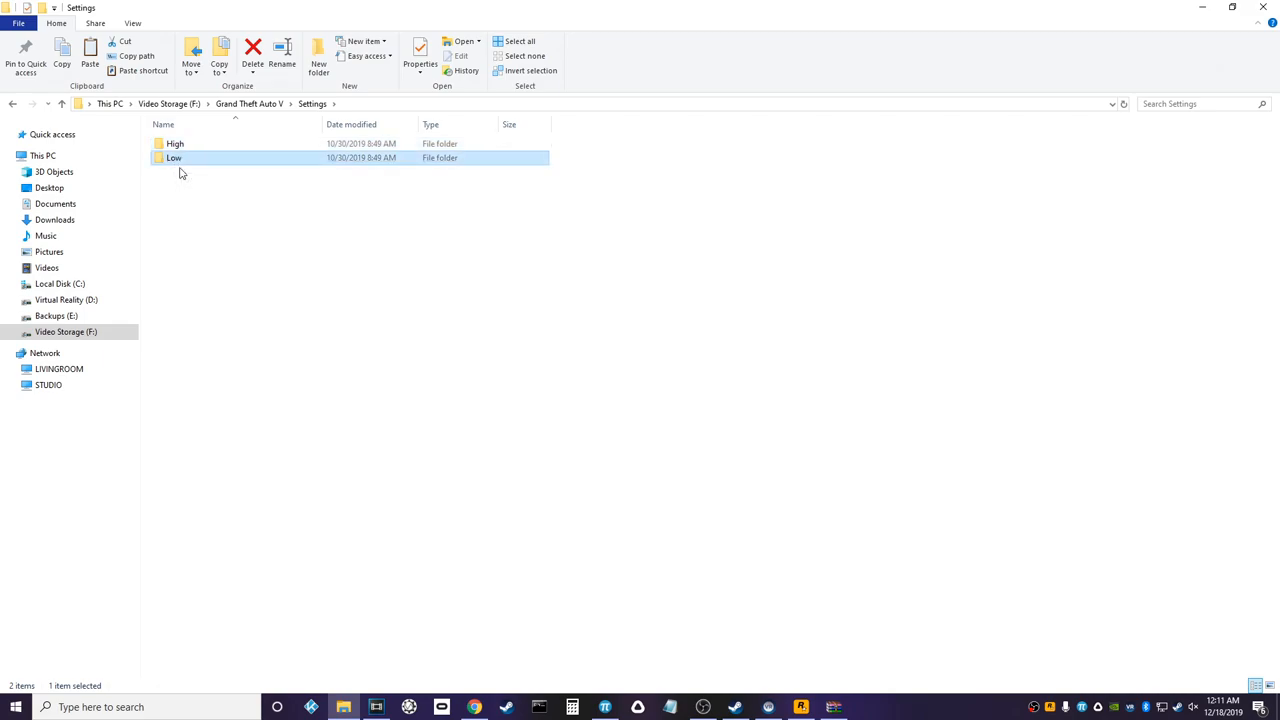
{"action": "double_click", "coordinate": [173, 143]}
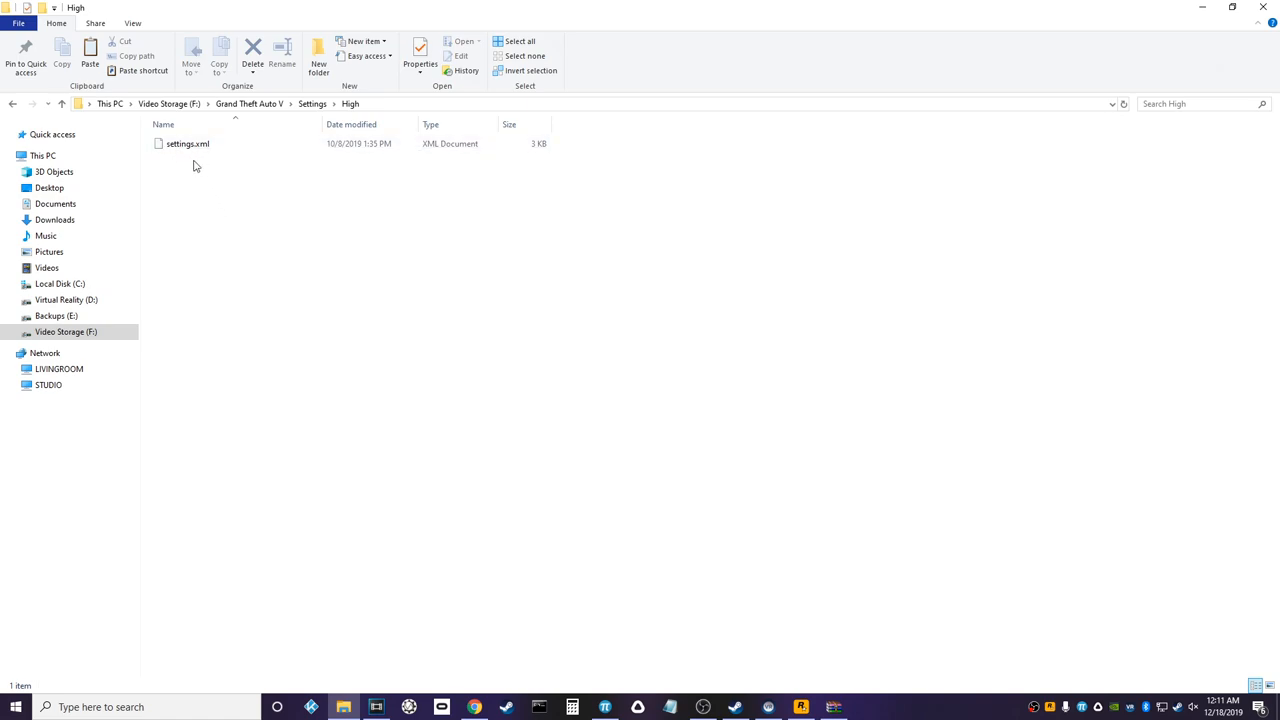
{"action": "right_click", "coordinate": [187, 143]}
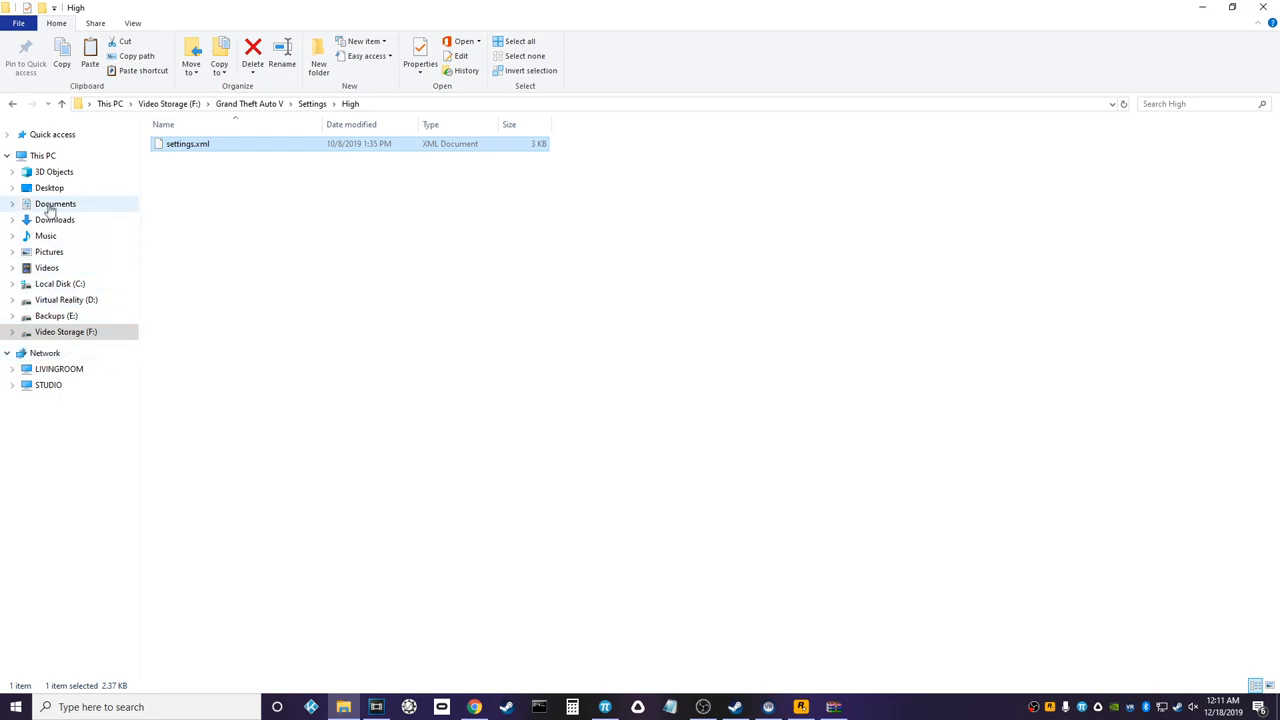
{"action": "left_click", "coordinate": [54, 203]}
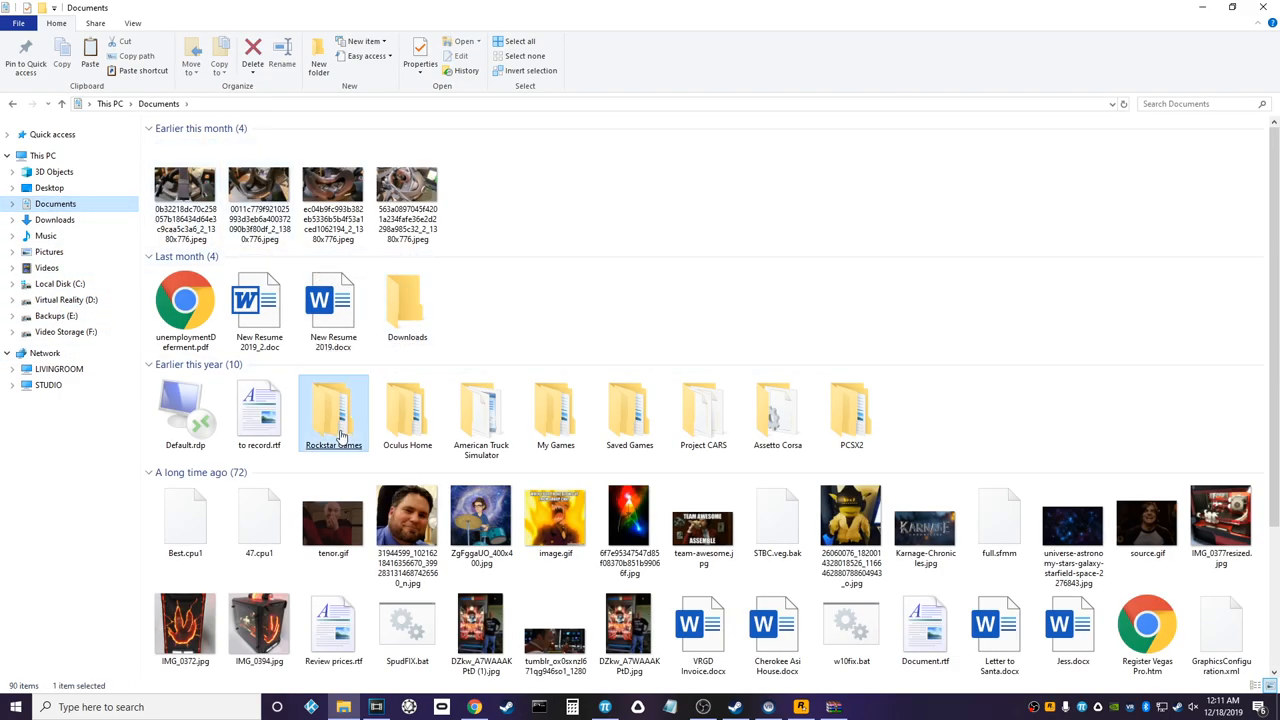
{"action": "double_click", "coordinate": [333, 413]}
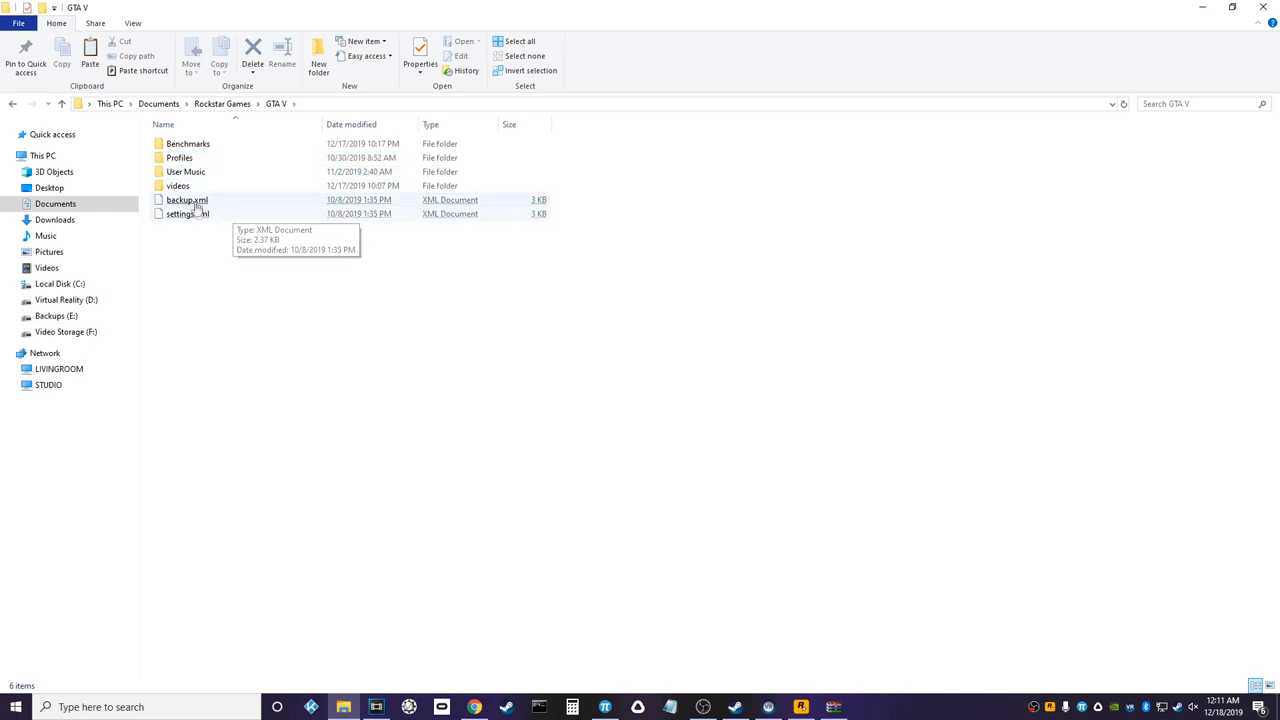
{"action": "right_click", "coordinate": [65, 280]}
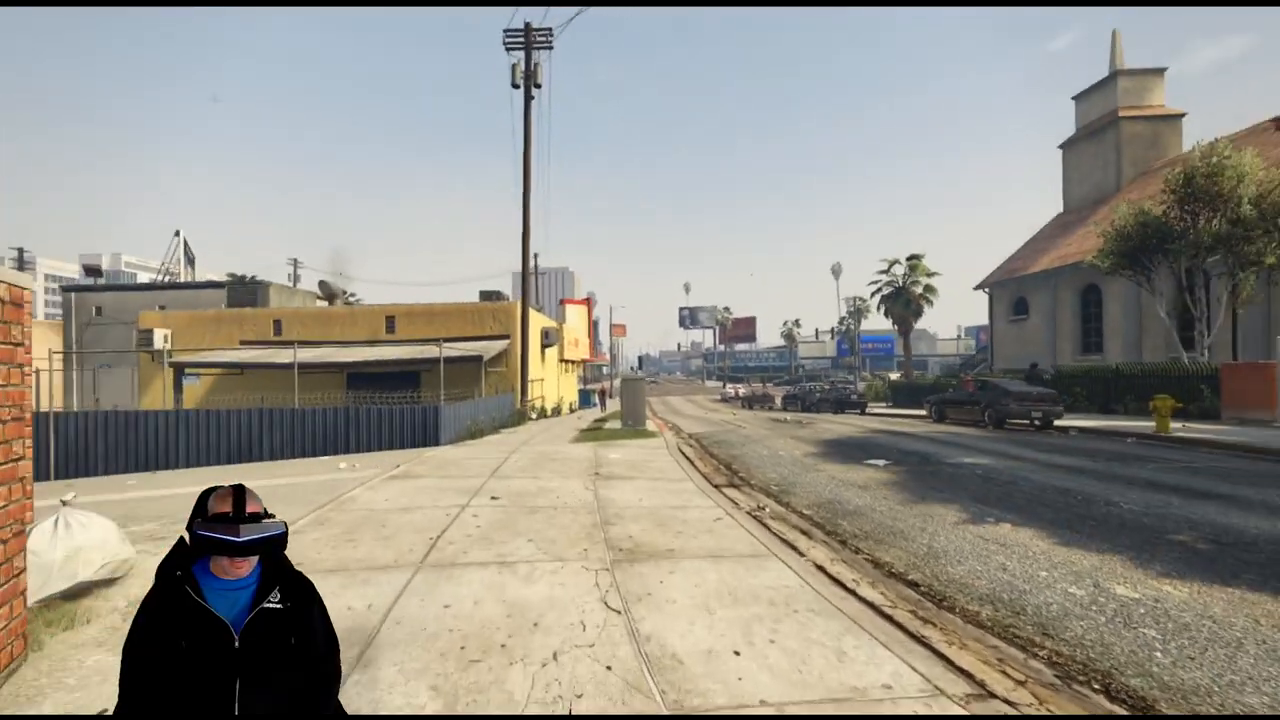
- Walk the character forward on the sunny city sidewalk in first-person VR
{"action": "key", "text": "w"}
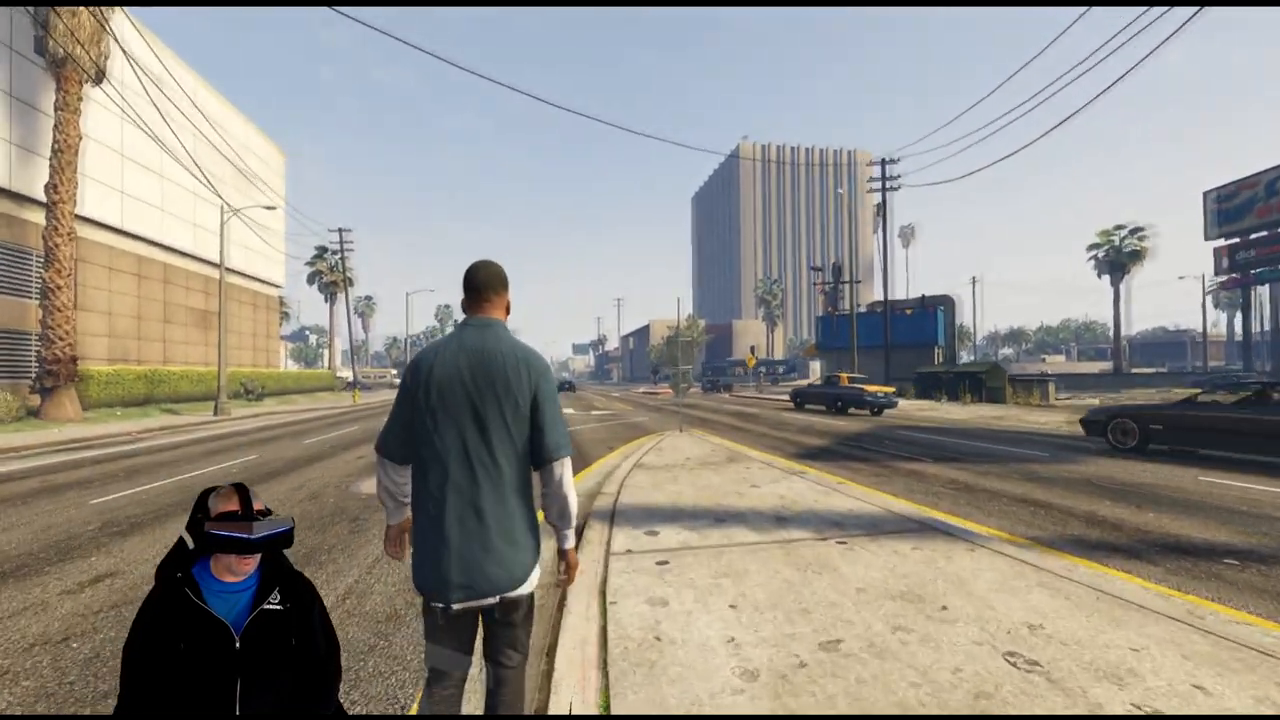
- Walk the character down the city street in third-person view
{"action": "key", "text": "w"}
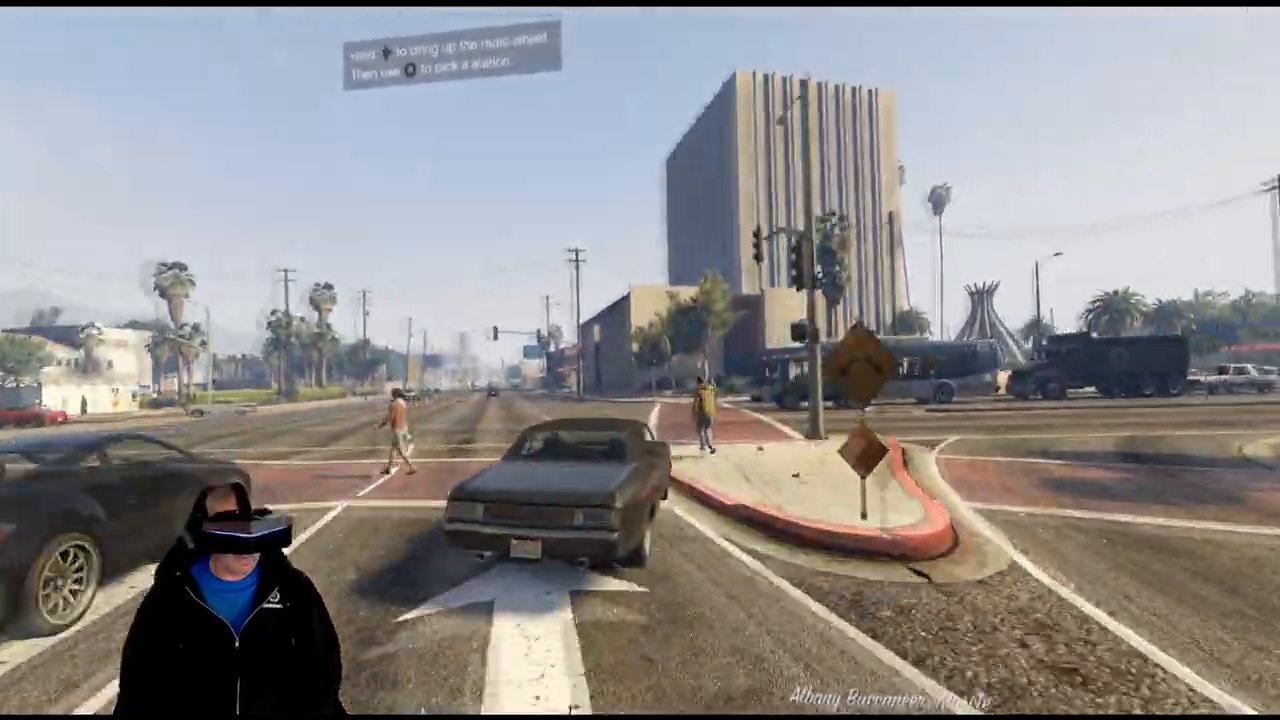
- Drive past the barrier gate, switch to cockpit view, and continue along the hillside road
{"action": "key", "text": "w"}
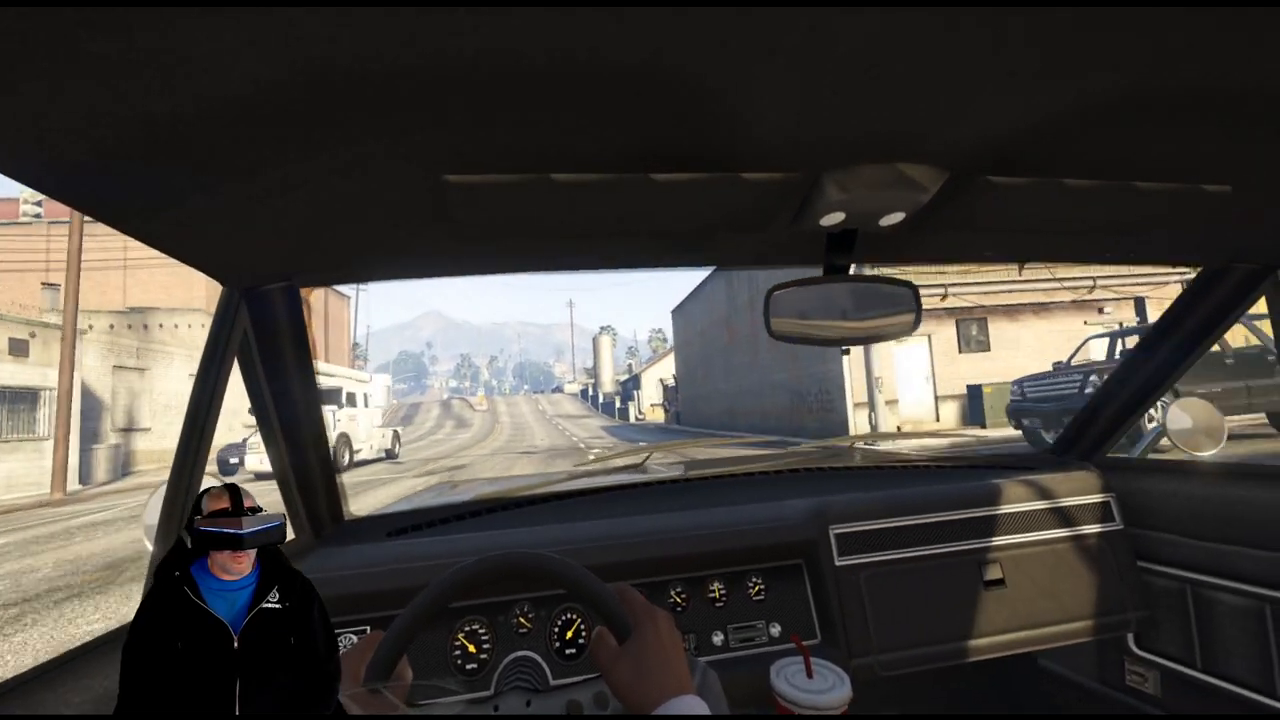
{"action": "key", "text": "v"}
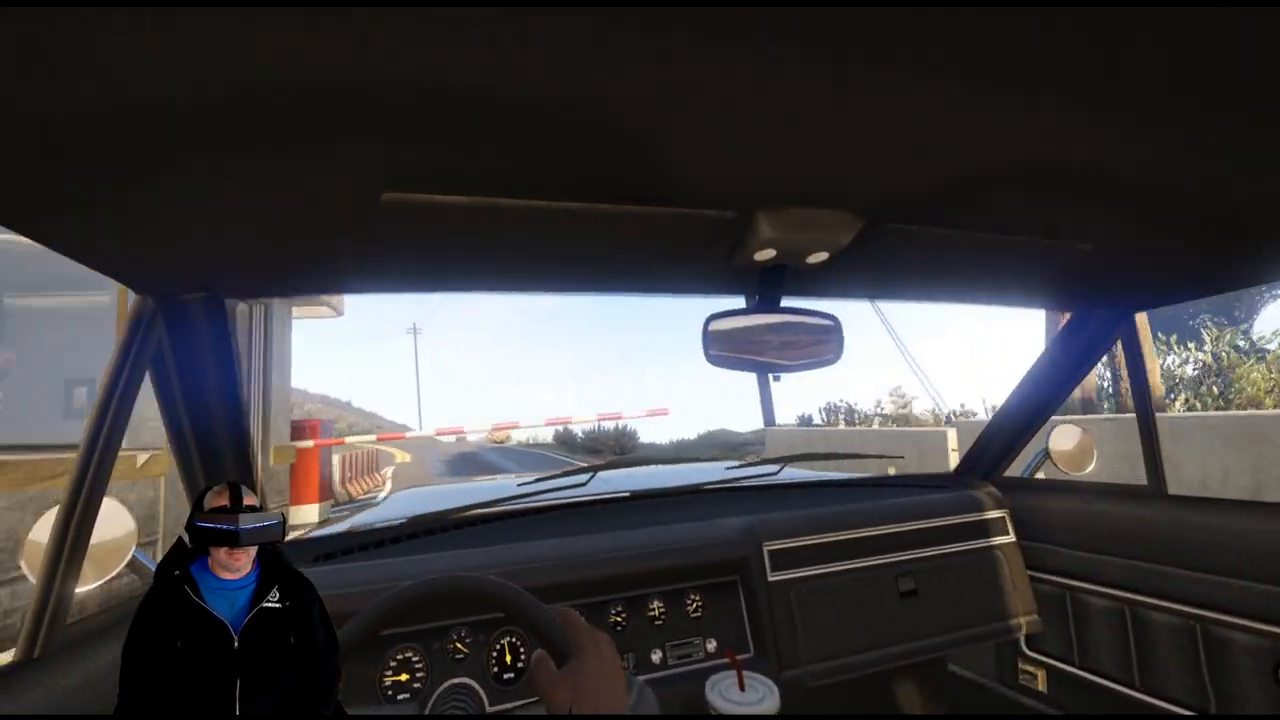
{"action": "key", "text": "w"}
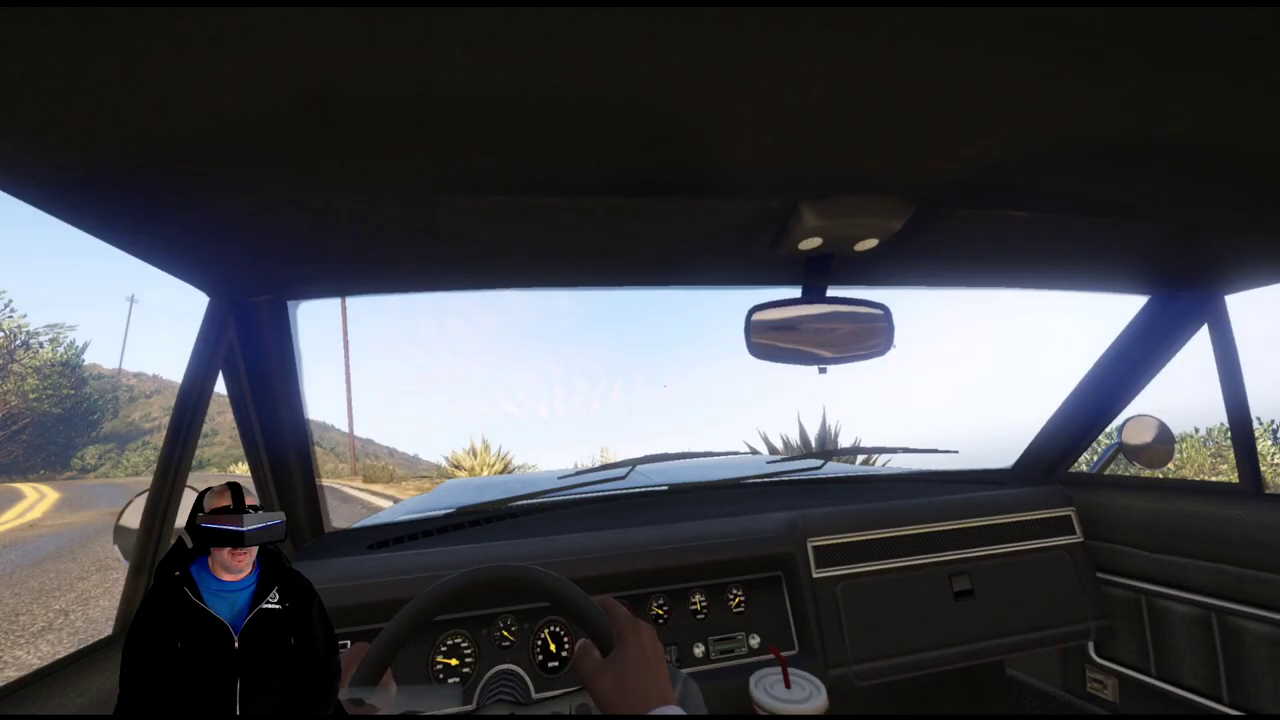